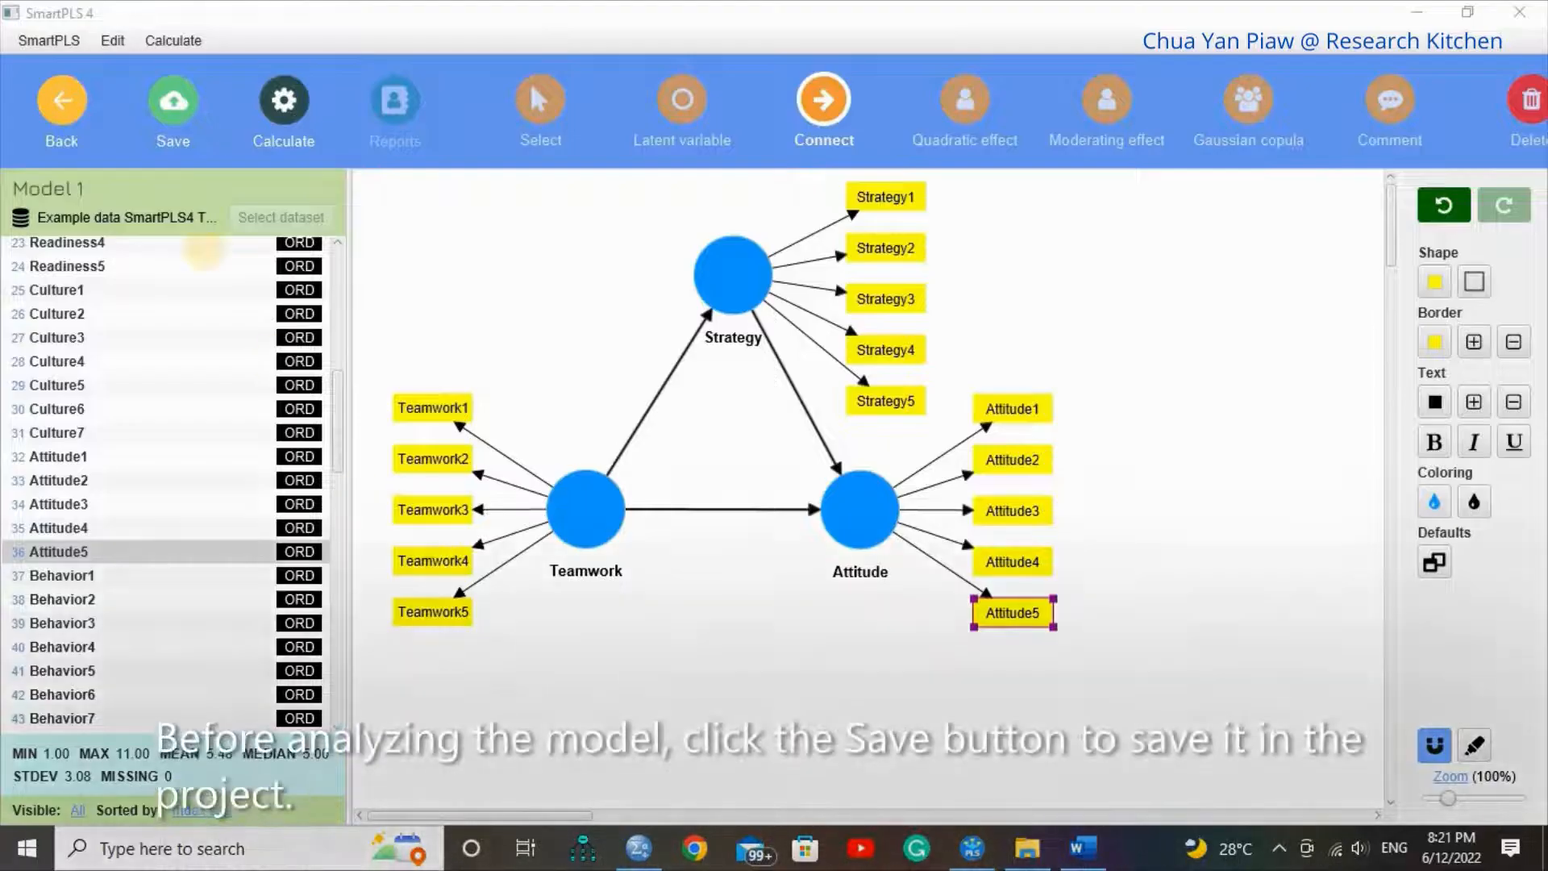
Step: Save the Teamwork-Strategy-Attitude model and bring up the calculation algorithm list
click(171, 98)
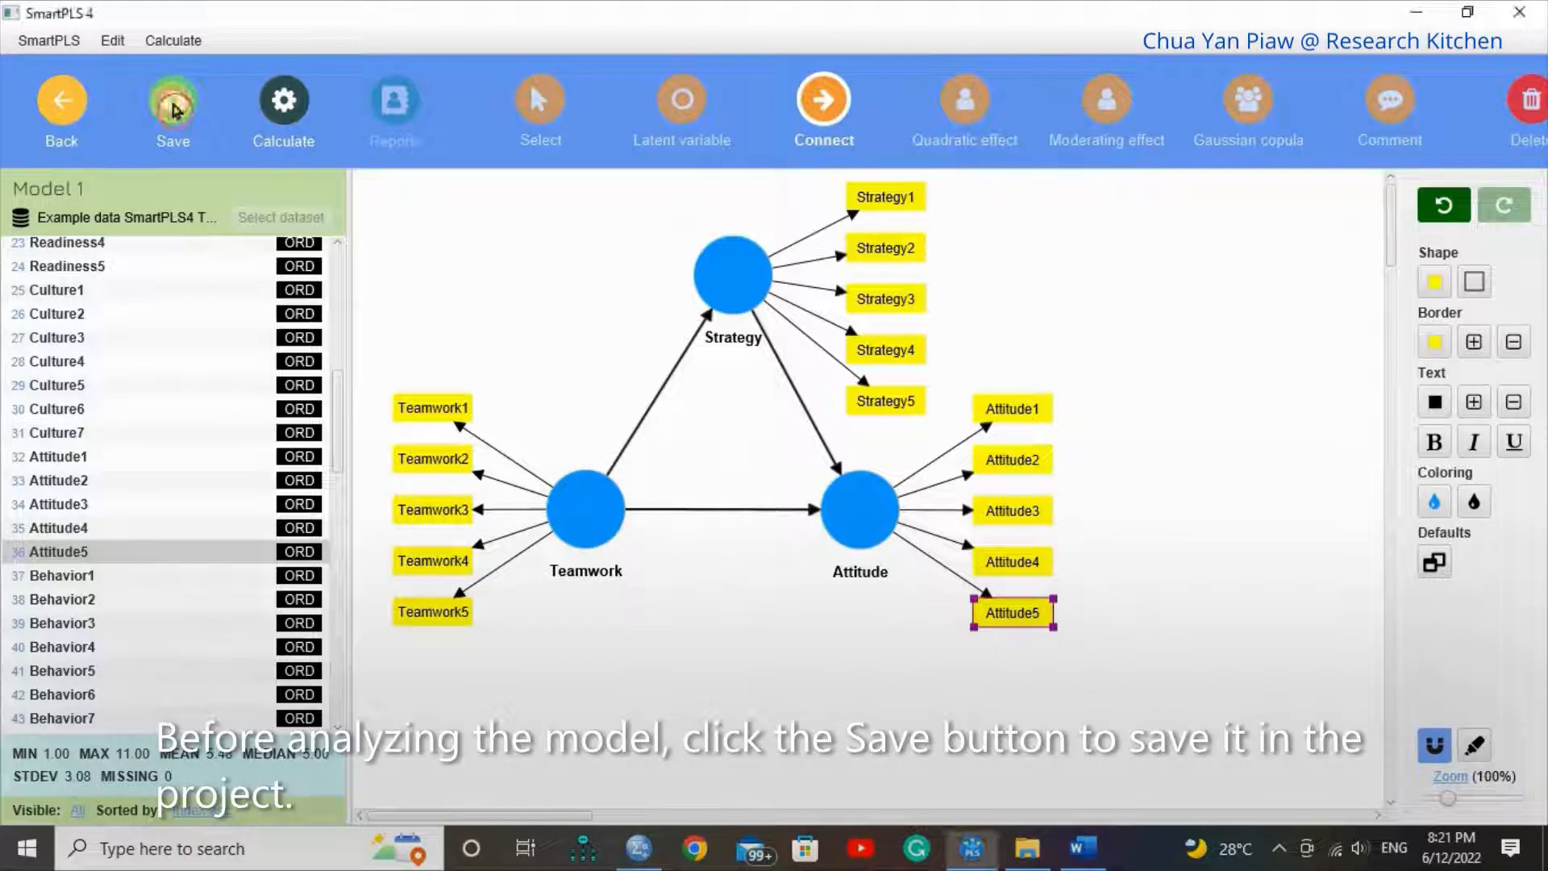
click(173, 101)
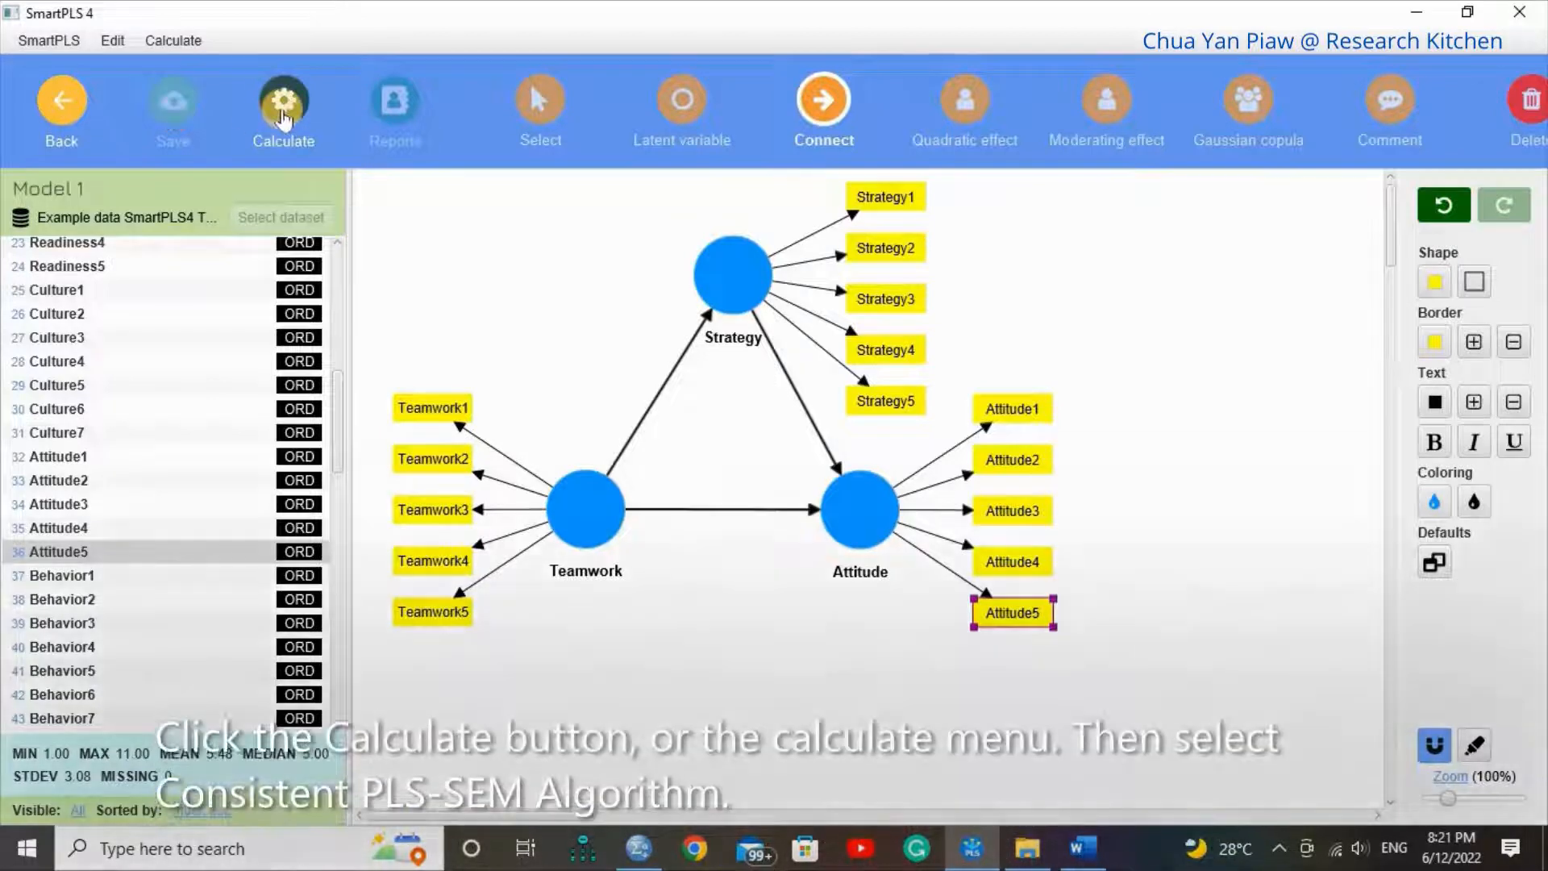
click(282, 108)
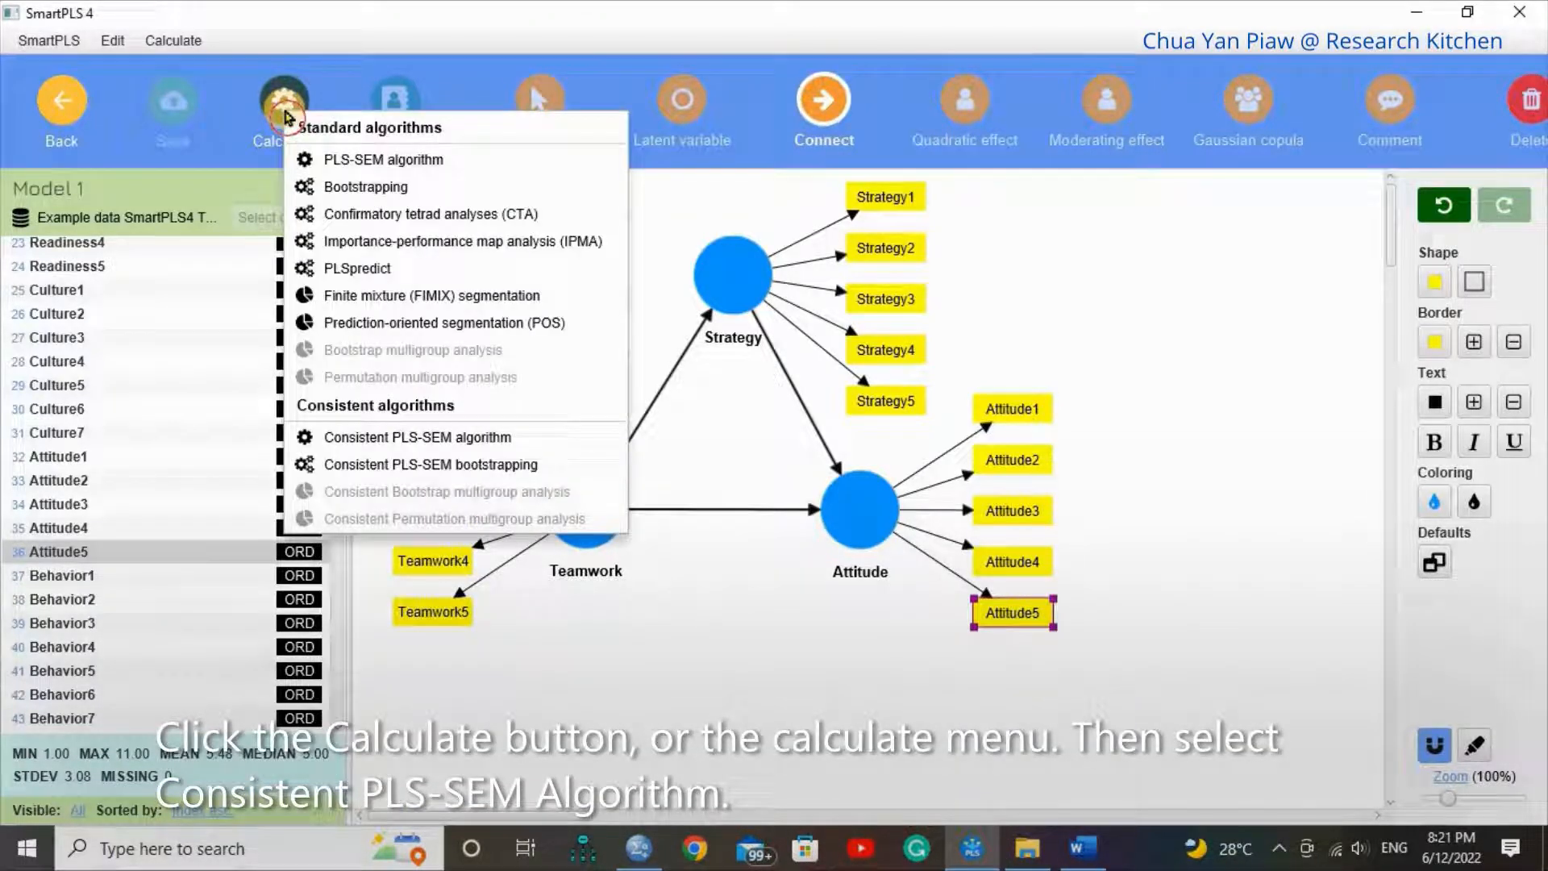
click(173, 40)
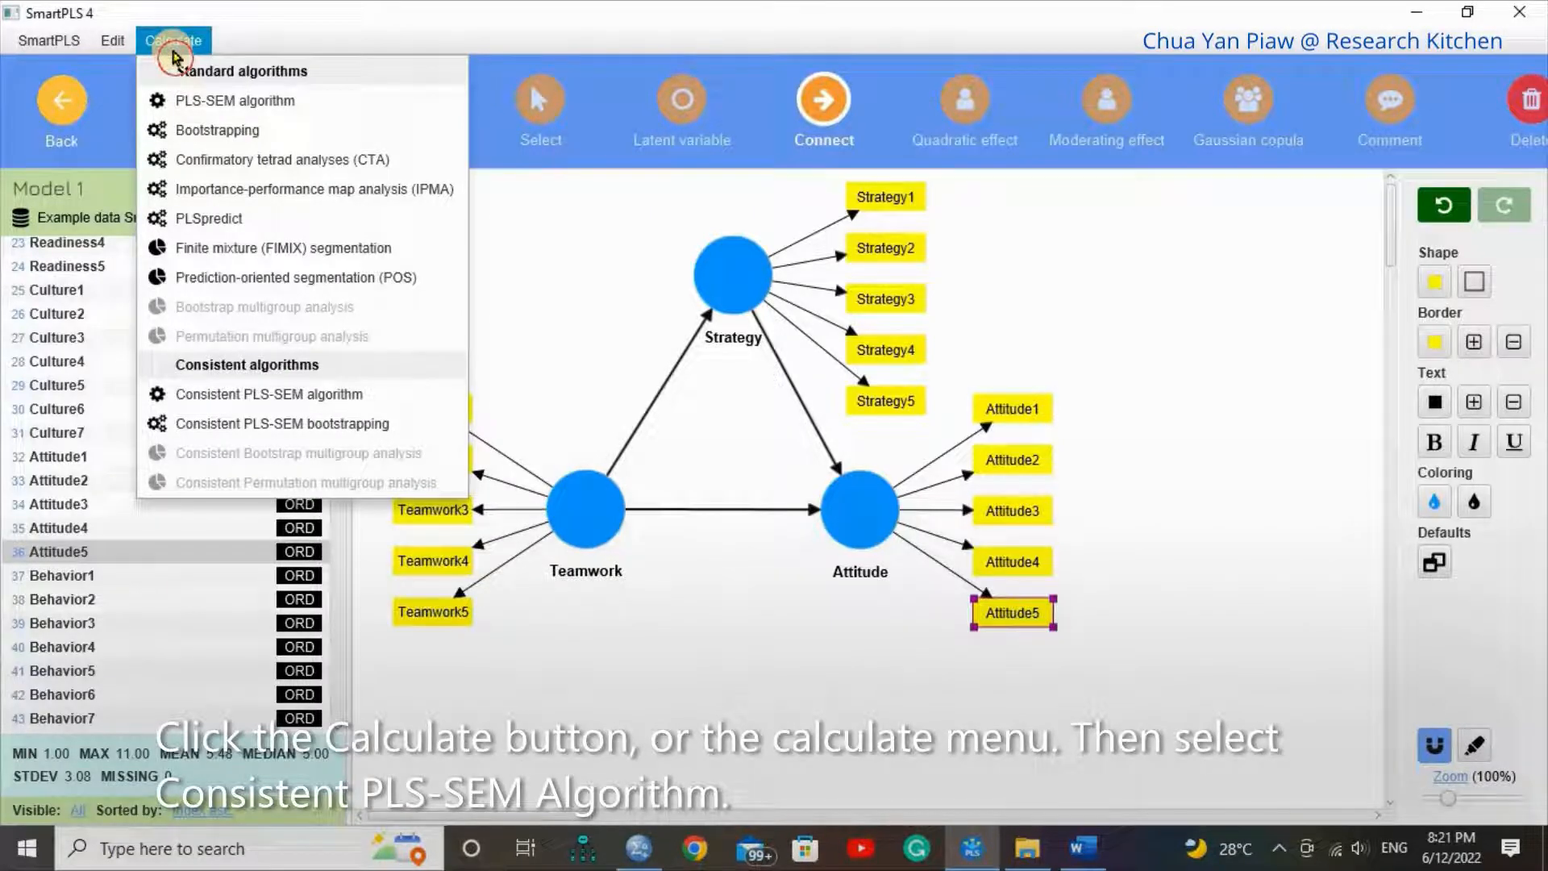
mouse_move(345, 47)
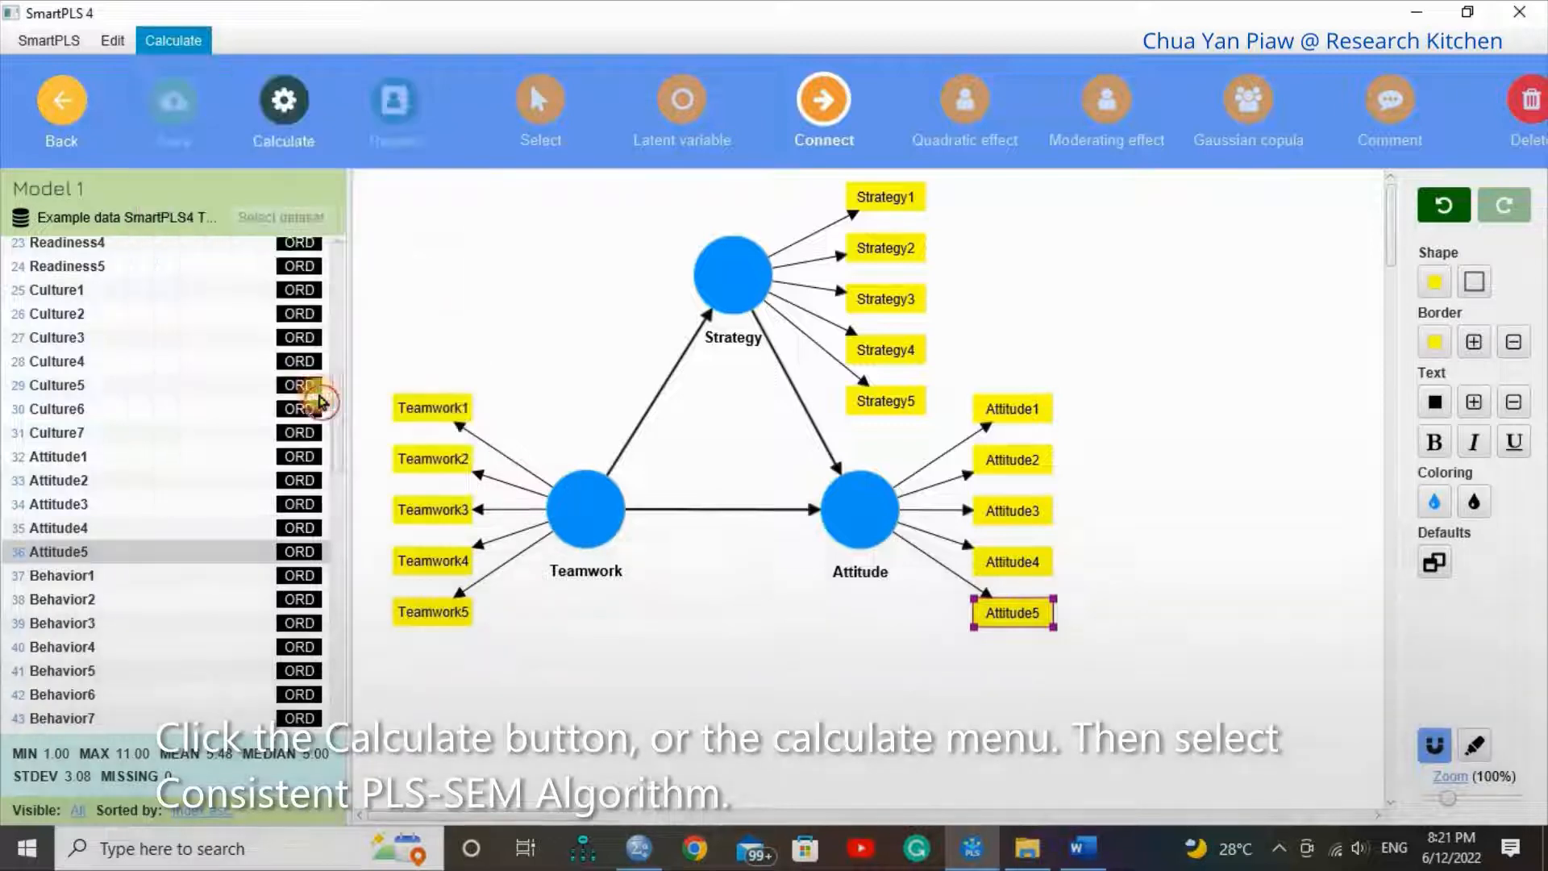
Step: Run the consistent PLS-SEM algorithm with default path weighting and standardized results
click(283, 108)
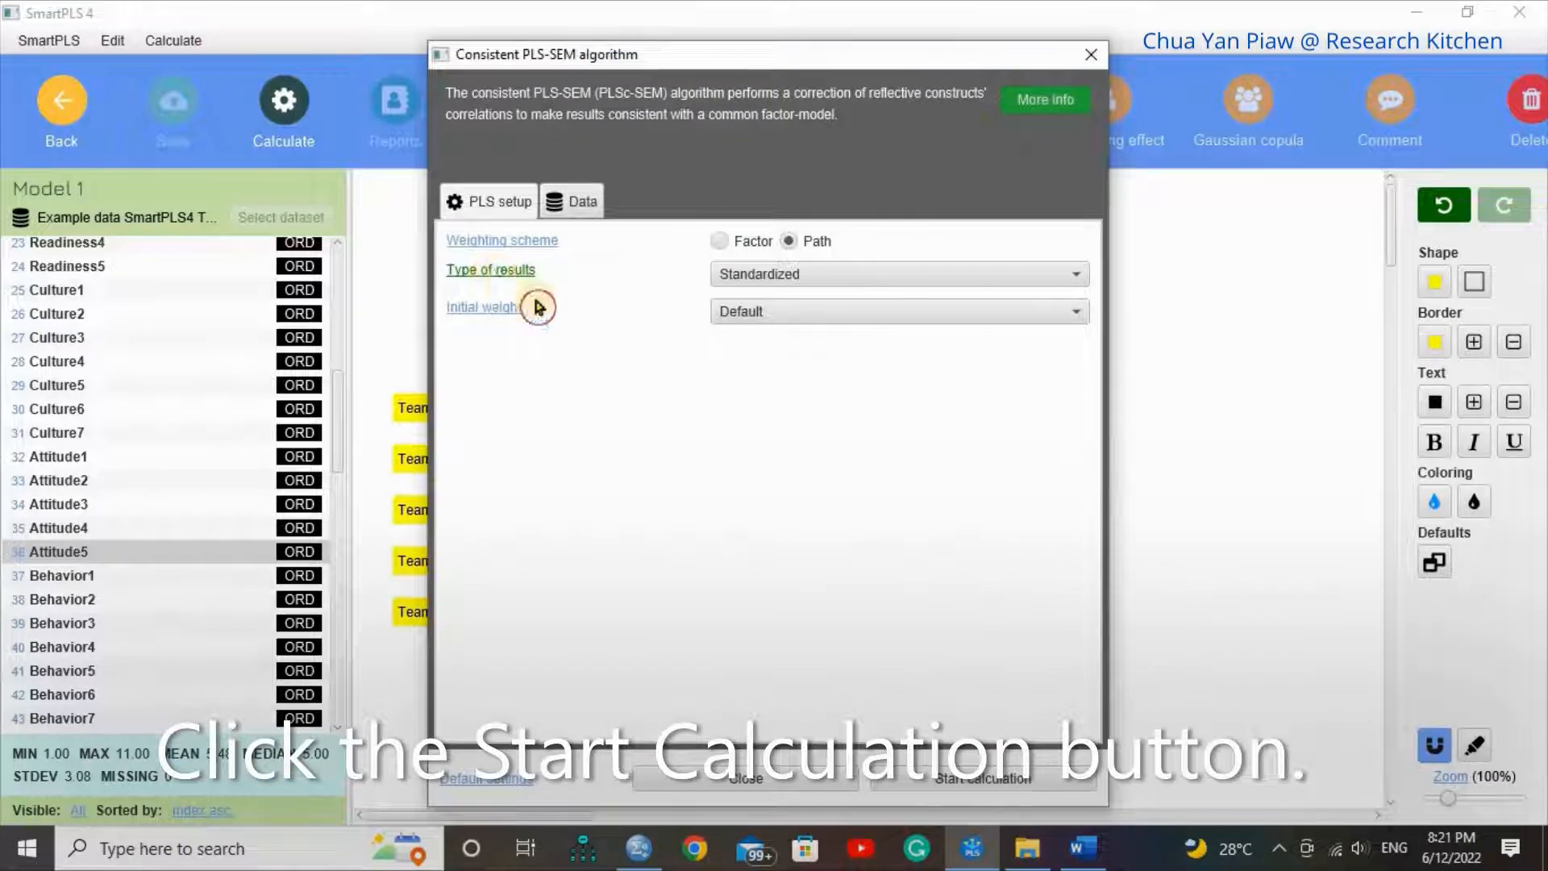
click(983, 779)
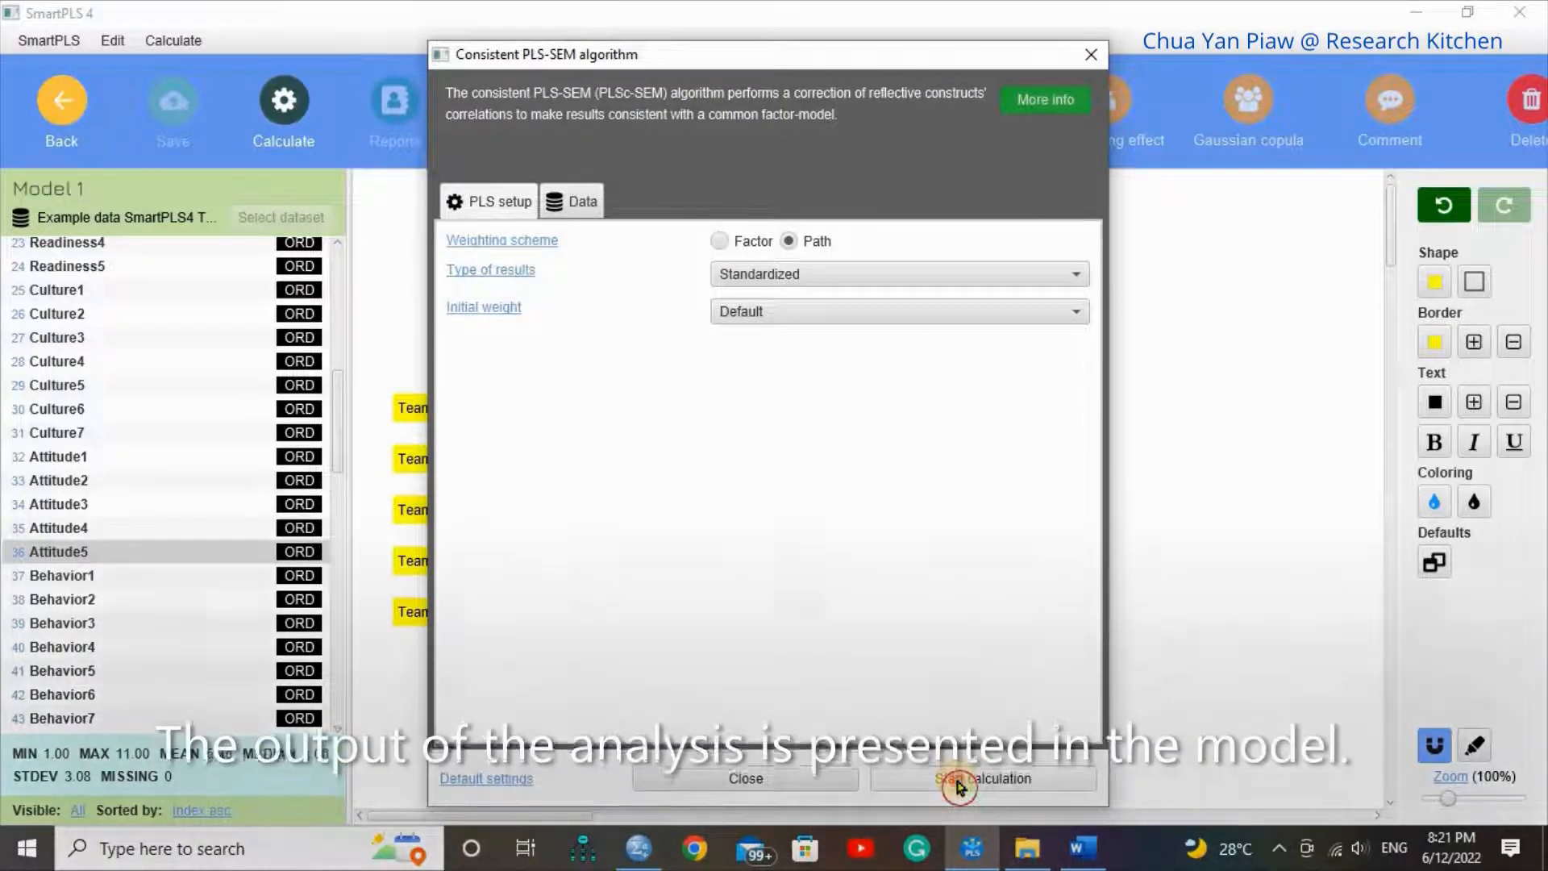
click(984, 777)
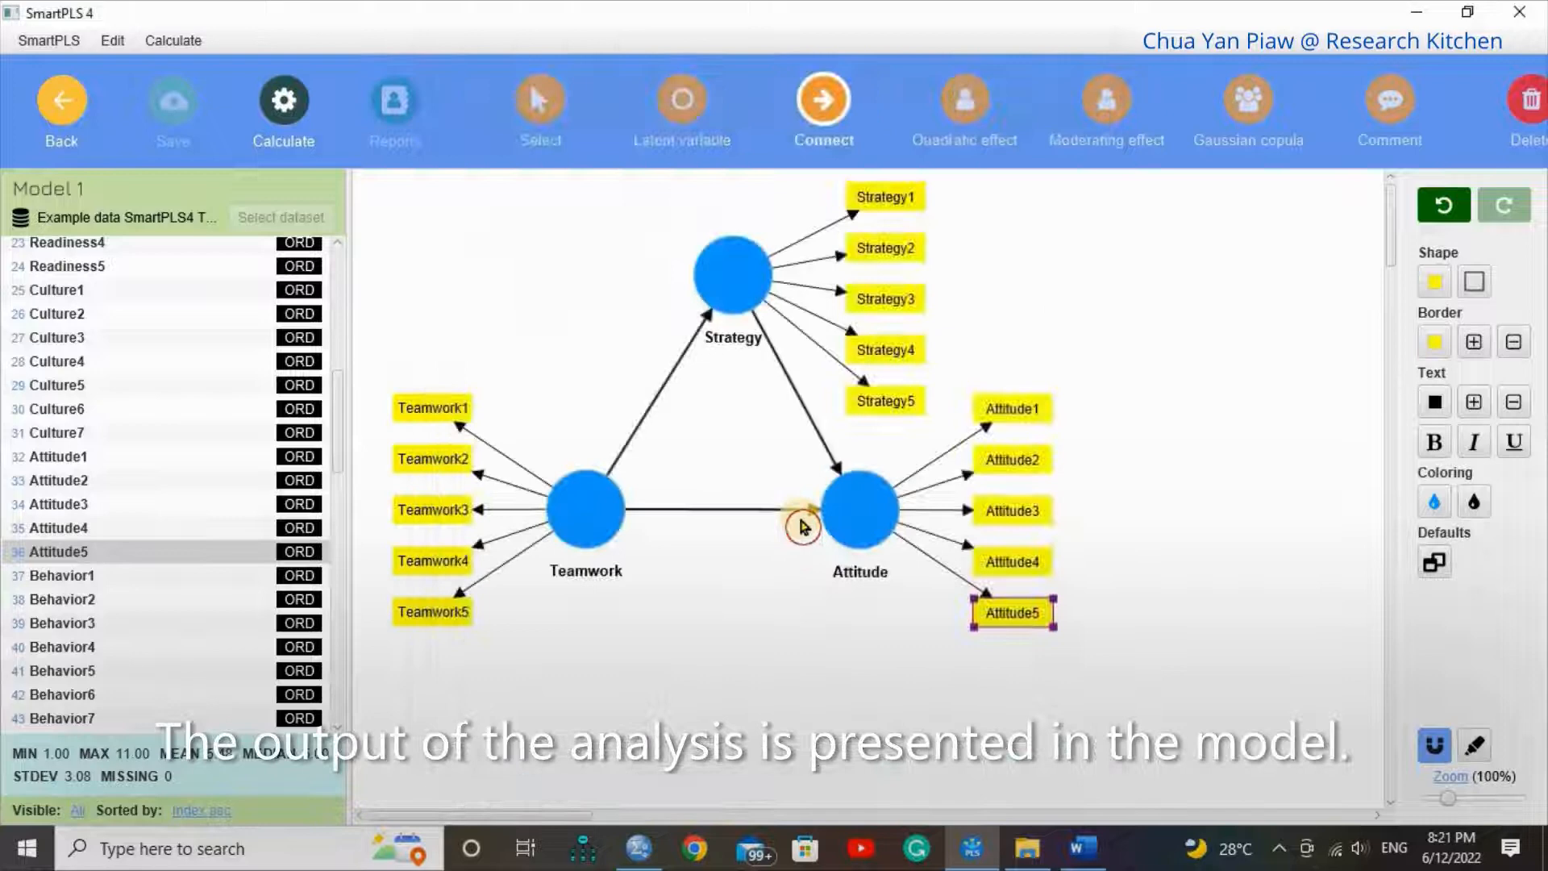
Step: Review PLSc results (paths 0.584, 0.193, 0.301) and select the Strategy5 indicator loading 1.017
click(282, 108)
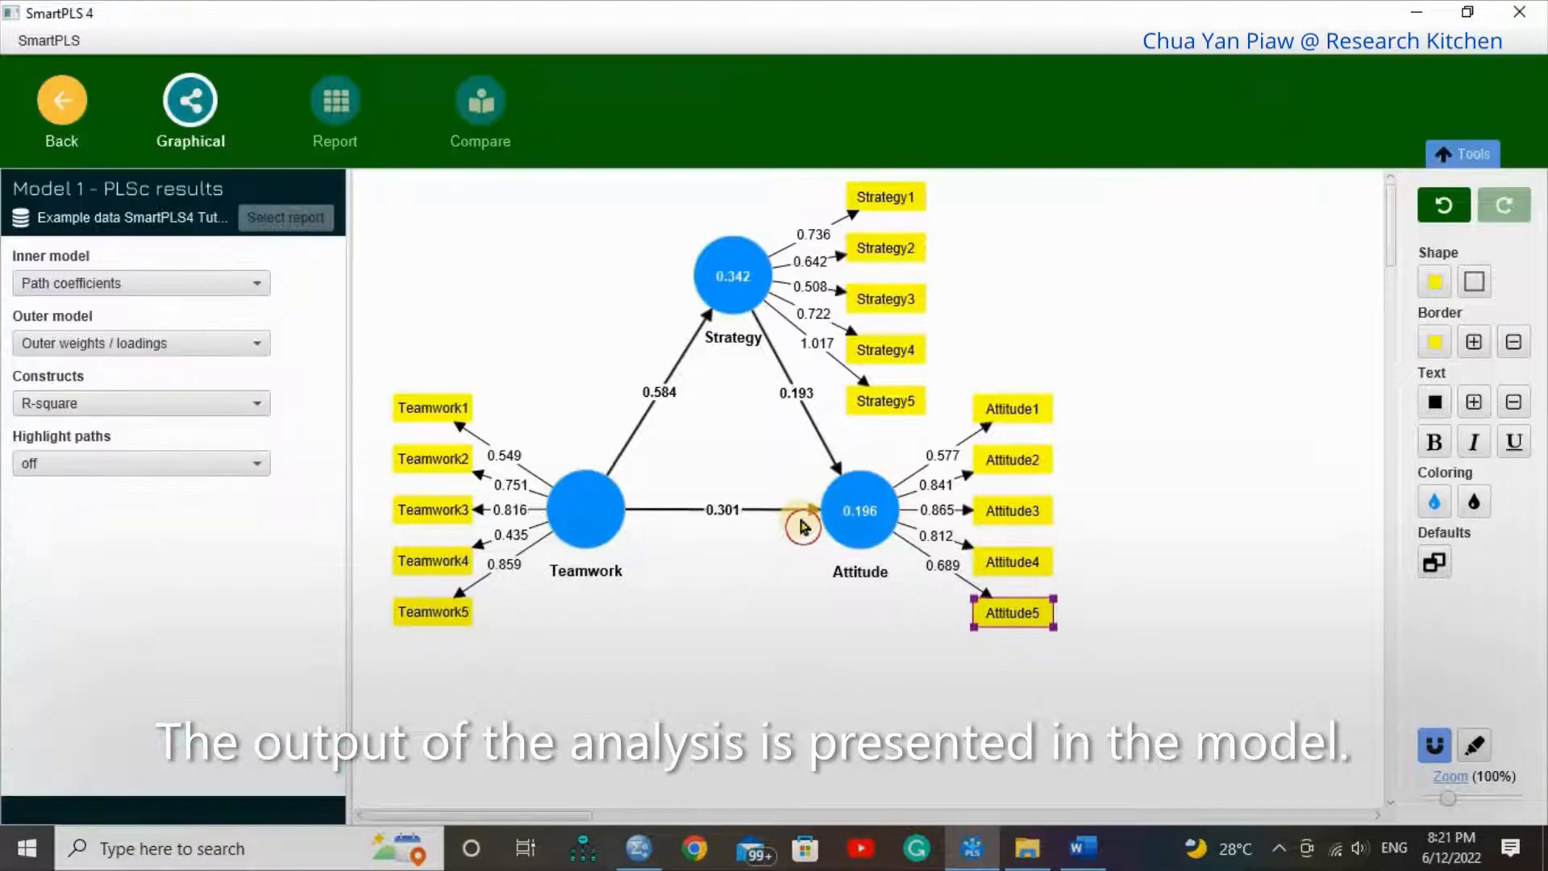
mouse_move(784, 687)
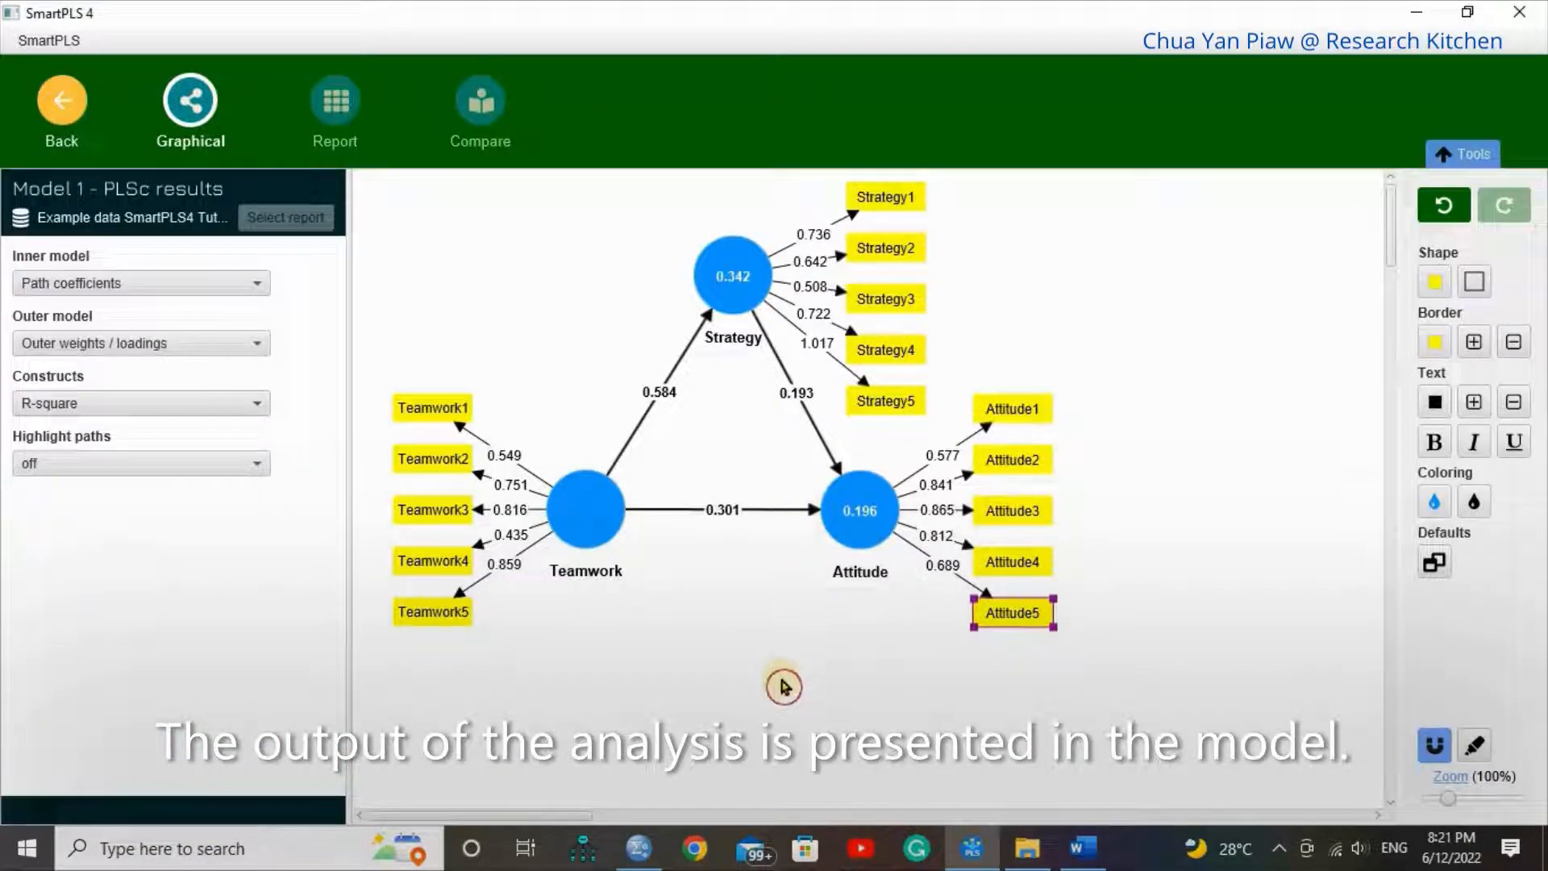
mouse_move(569, 642)
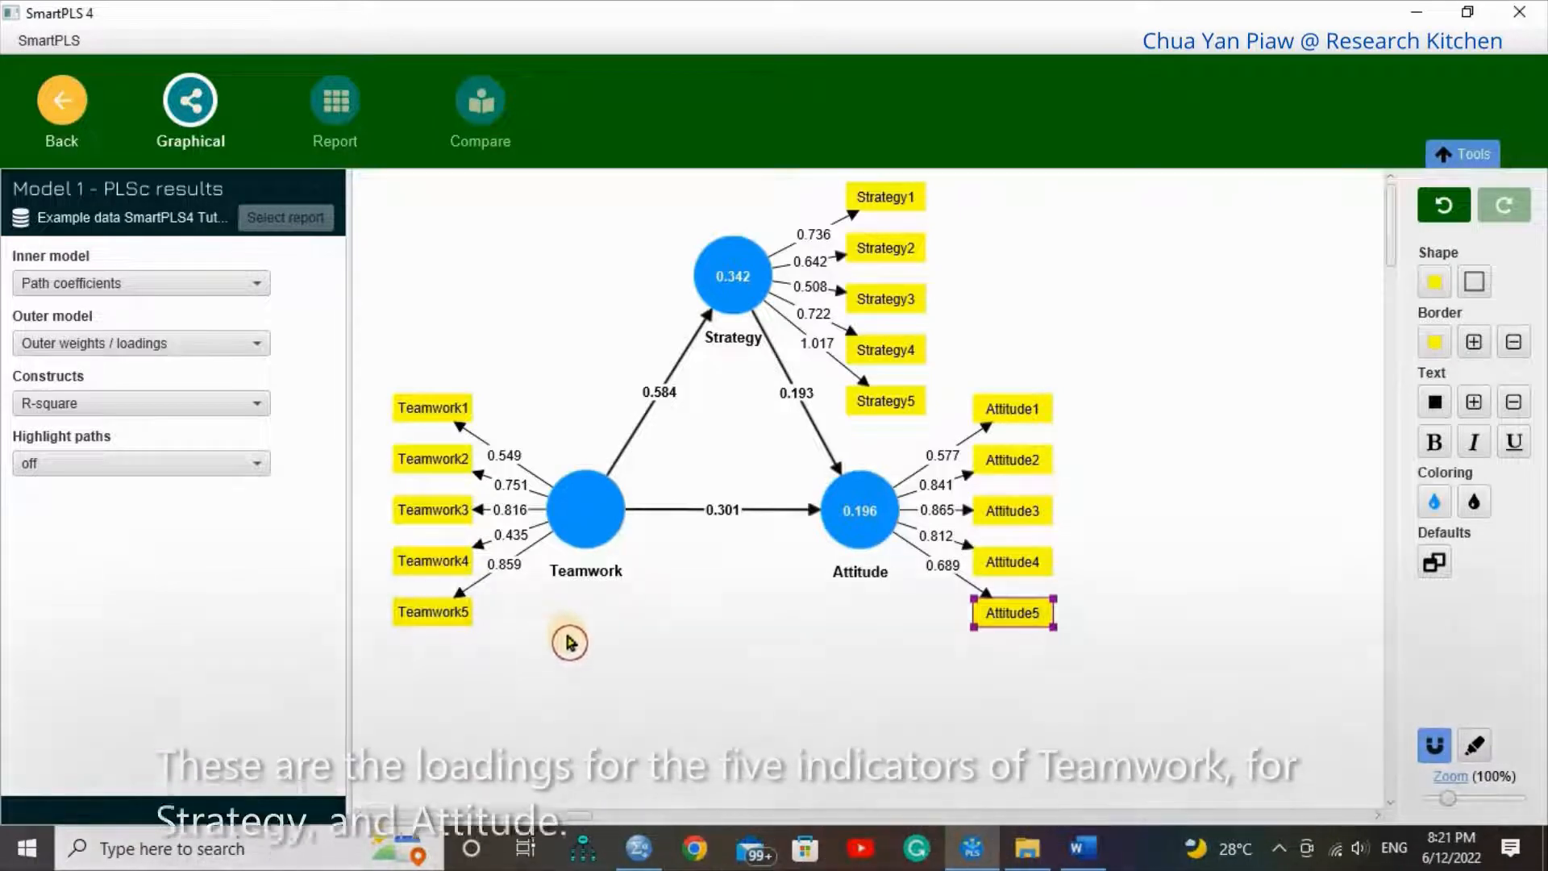
mouse_move(521, 489)
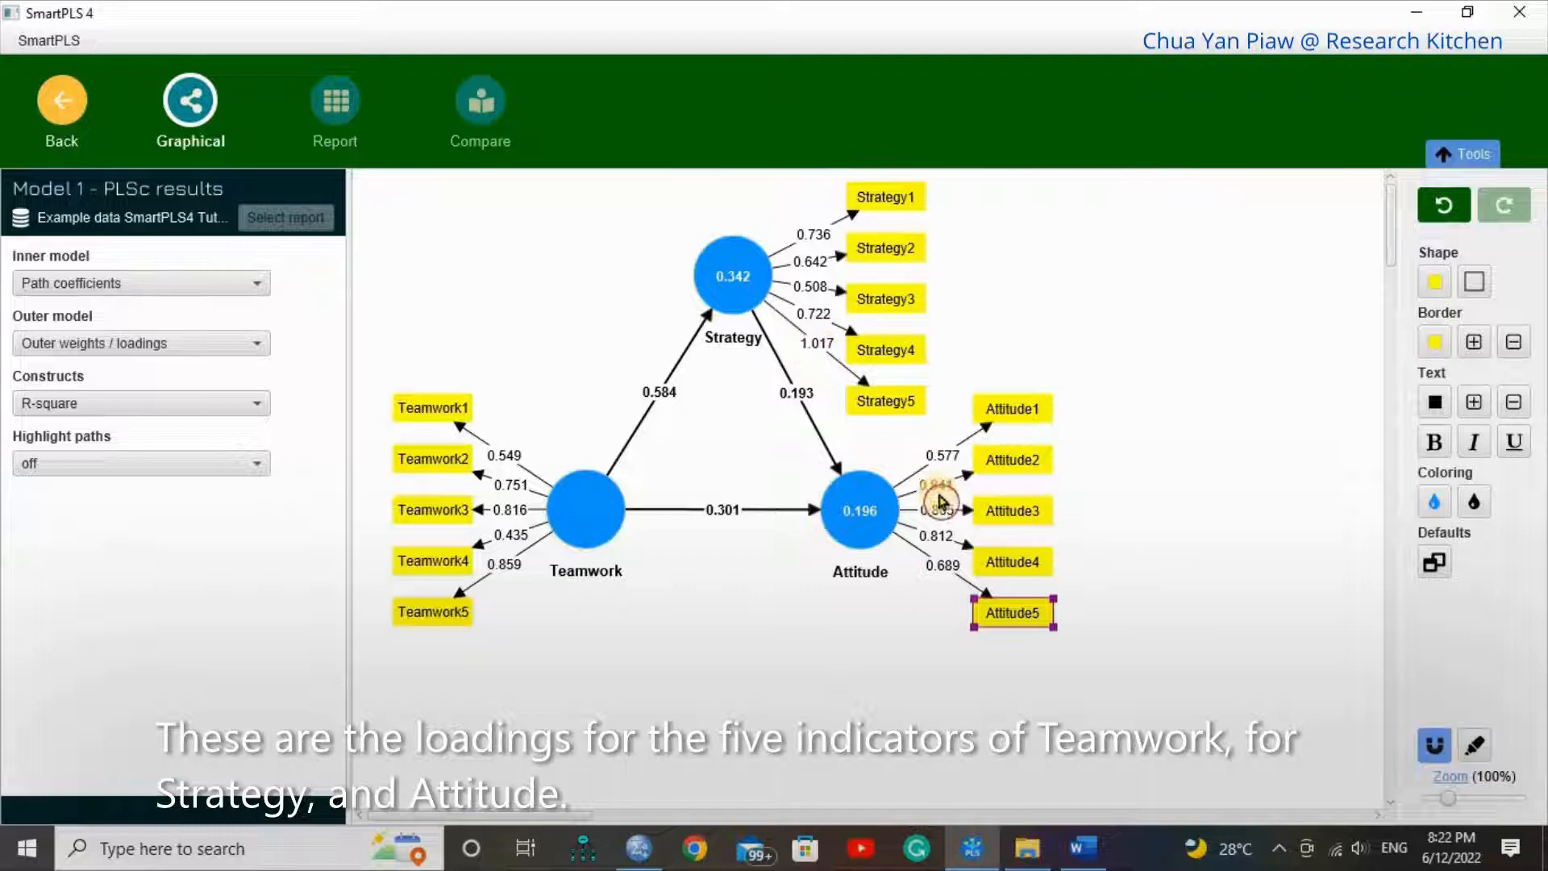
mouse_move(929, 577)
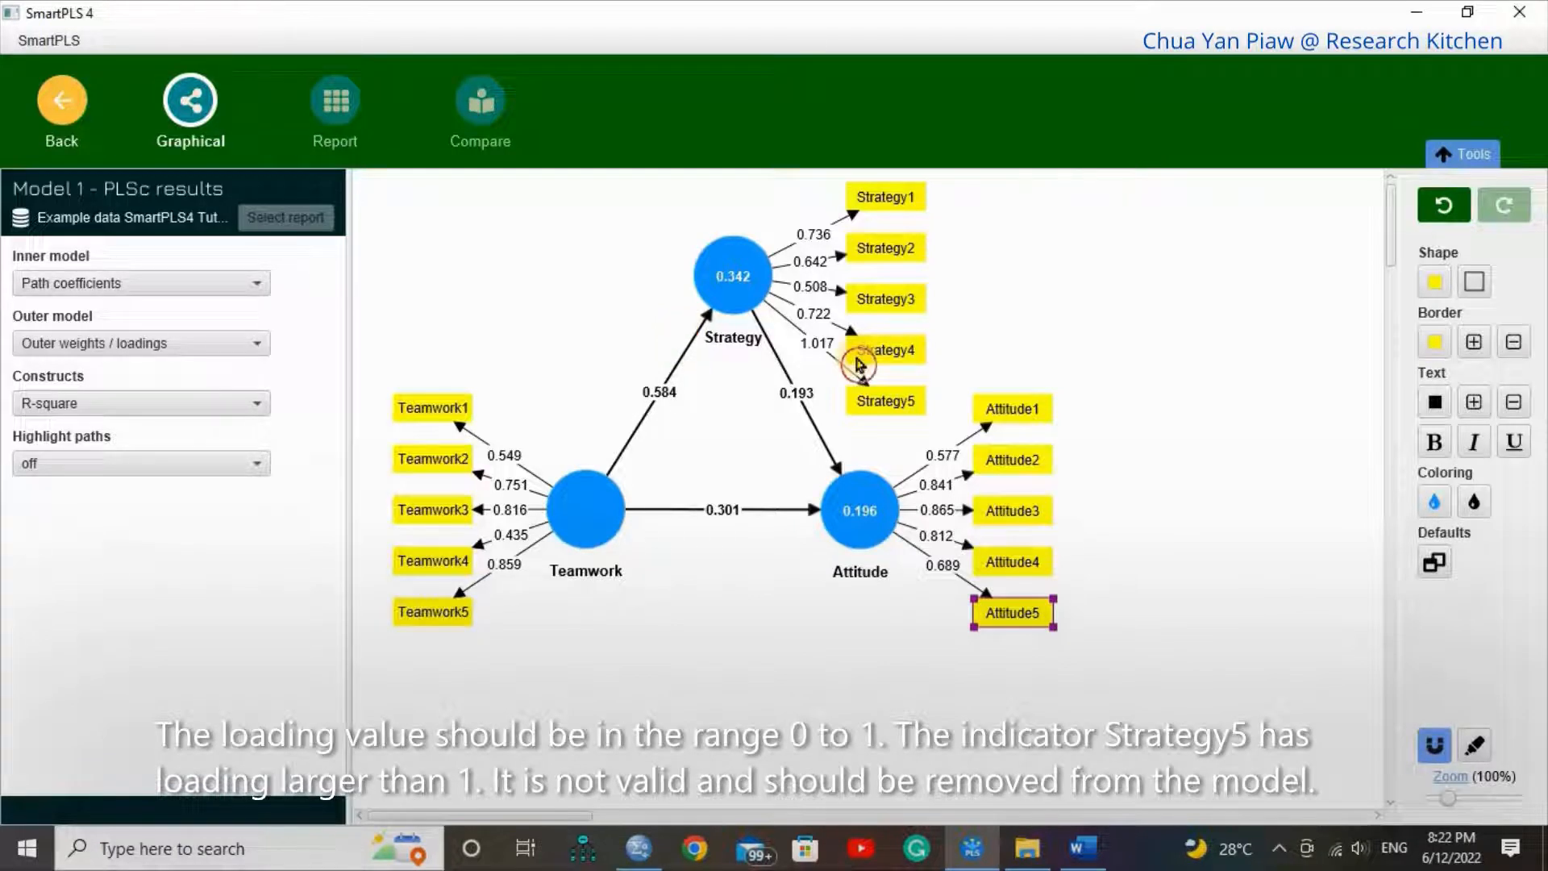
mouse_move(900, 373)
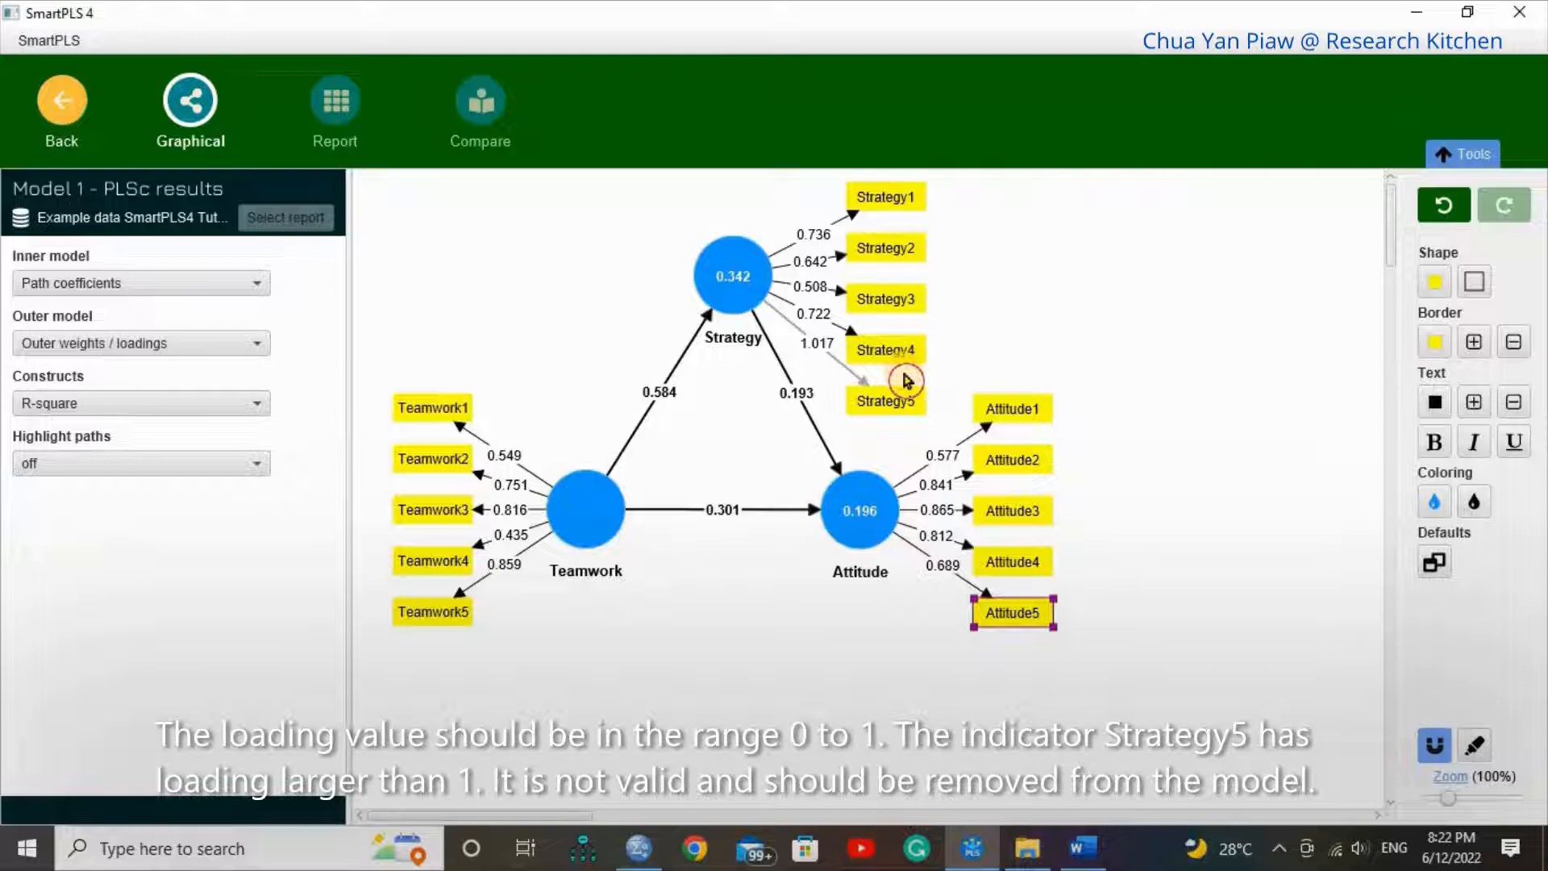
mouse_move(897, 399)
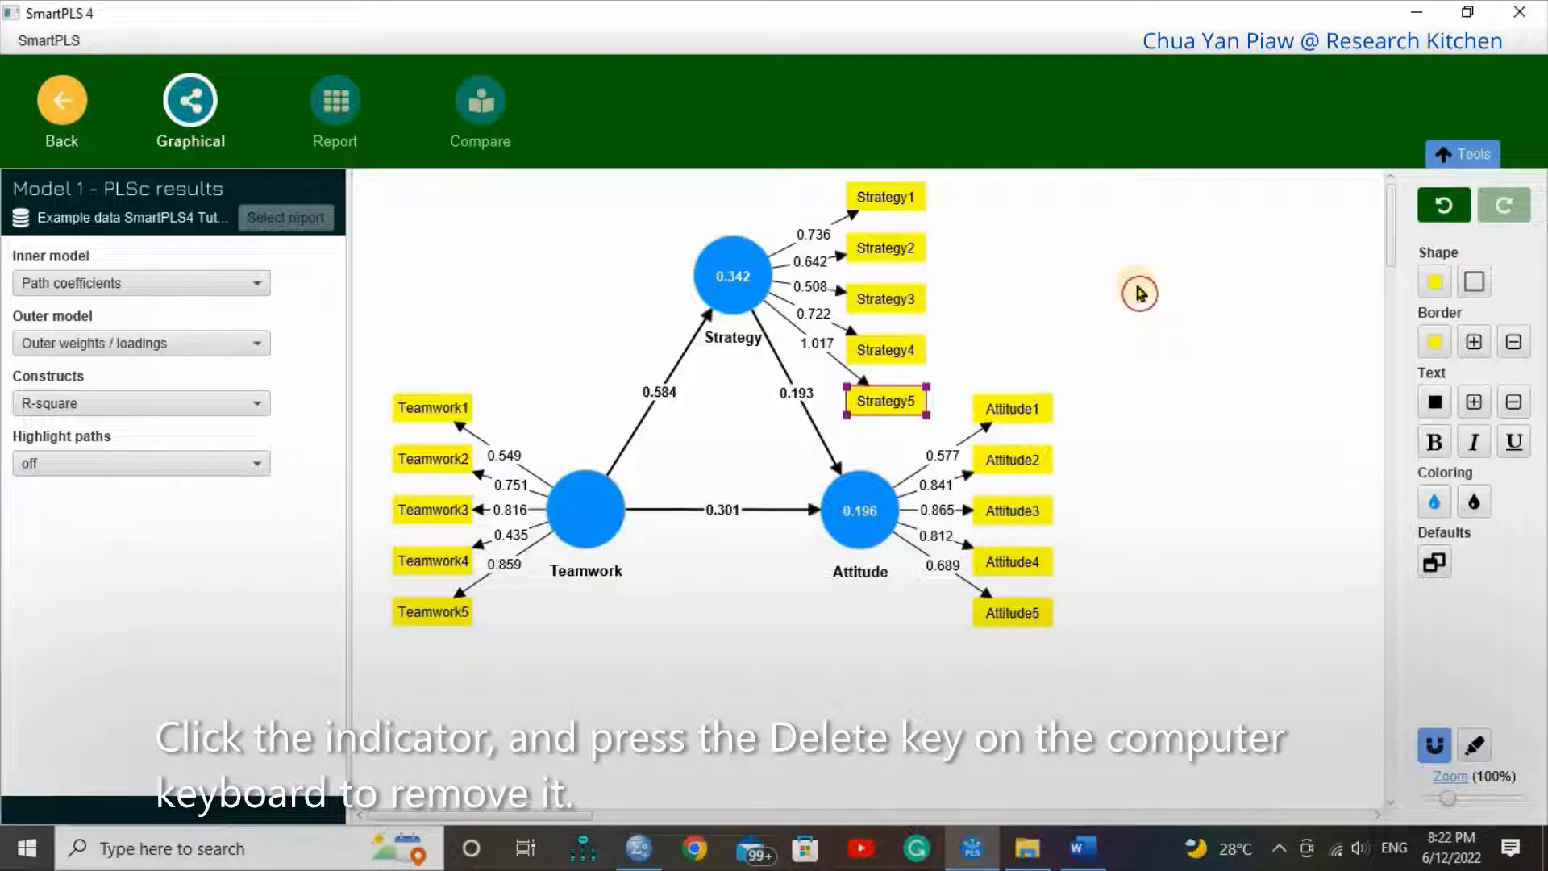
Step: Delete Strategy5 so the model recalculates to paths 0.532, 0.122 and 0.349
key(Delete)
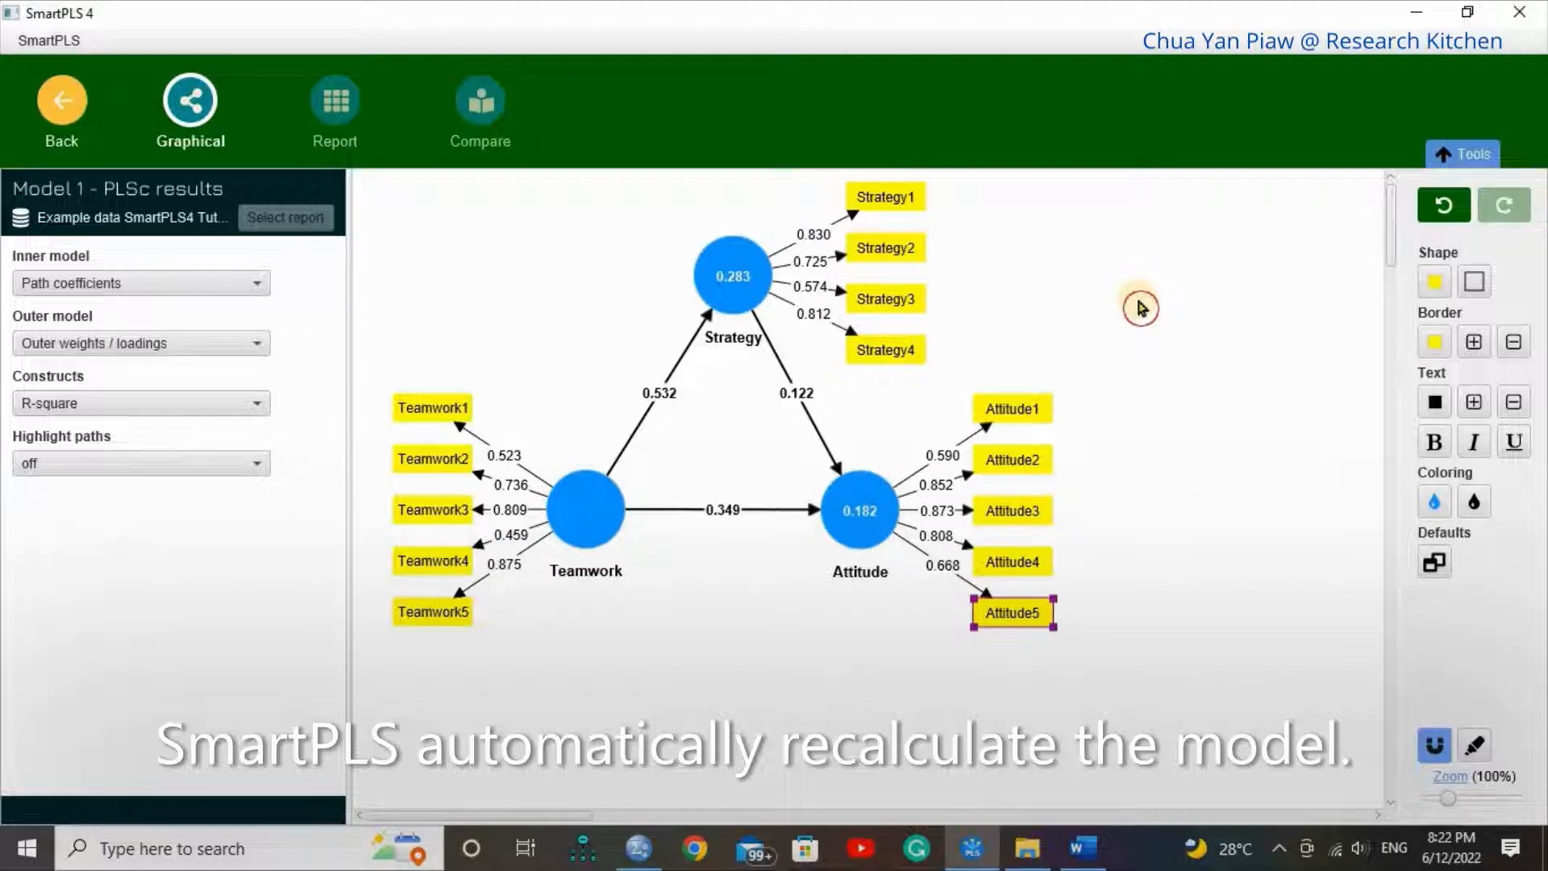
mouse_move(811, 318)
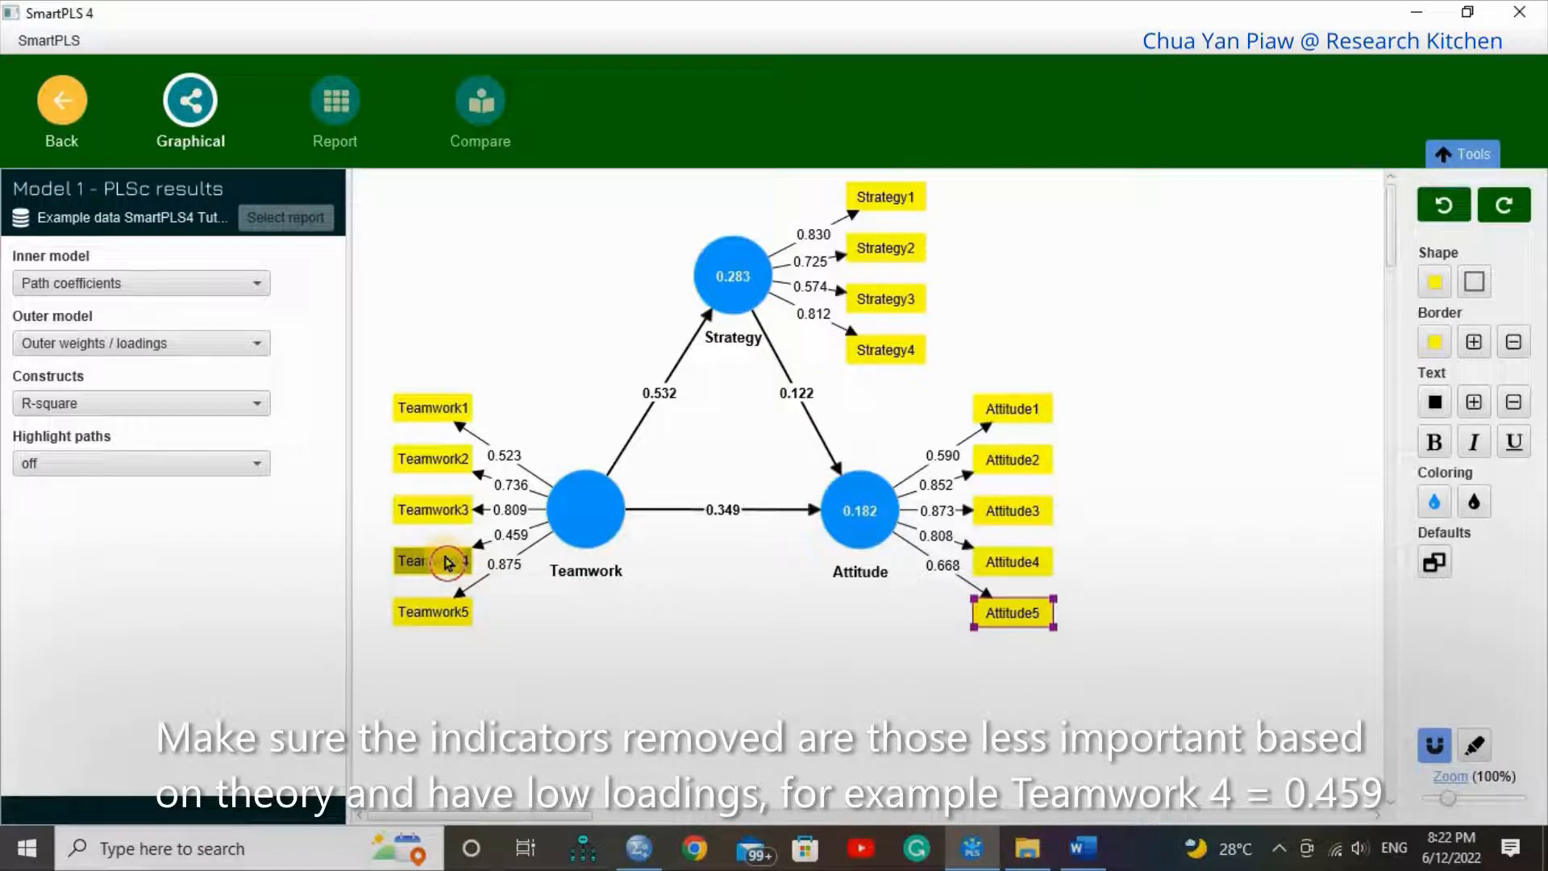
Step: Remove the low-loading Teamwork4 indicator, giving paths 0.530, 0.110 and 0.370
click(432, 561)
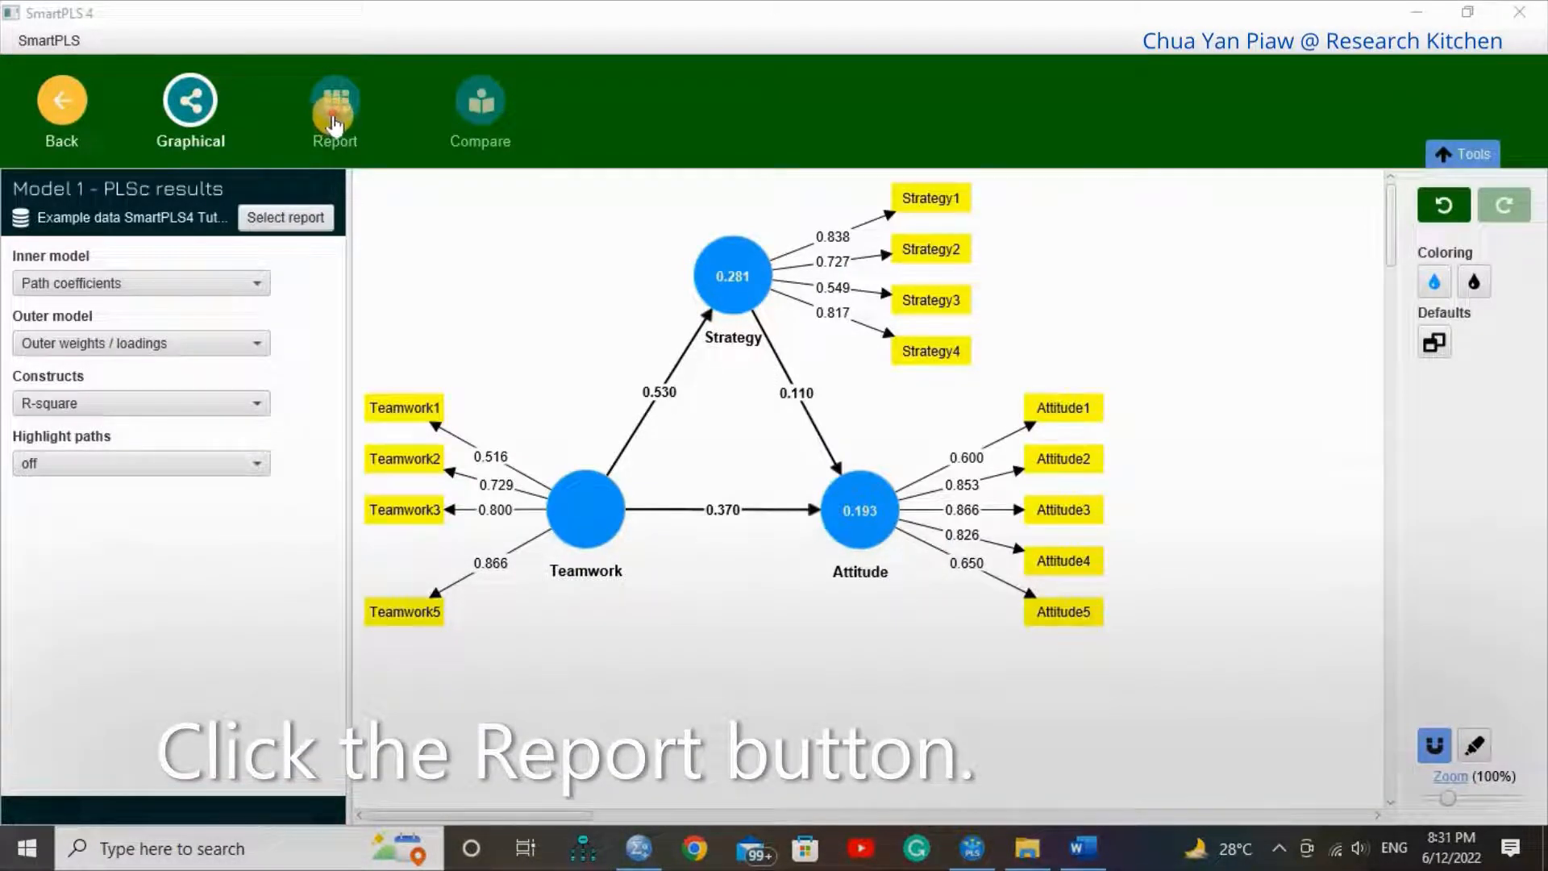
Step: Show the results report with the path coefficients matrix (0.370, 0.530, 0.110)
click(334, 108)
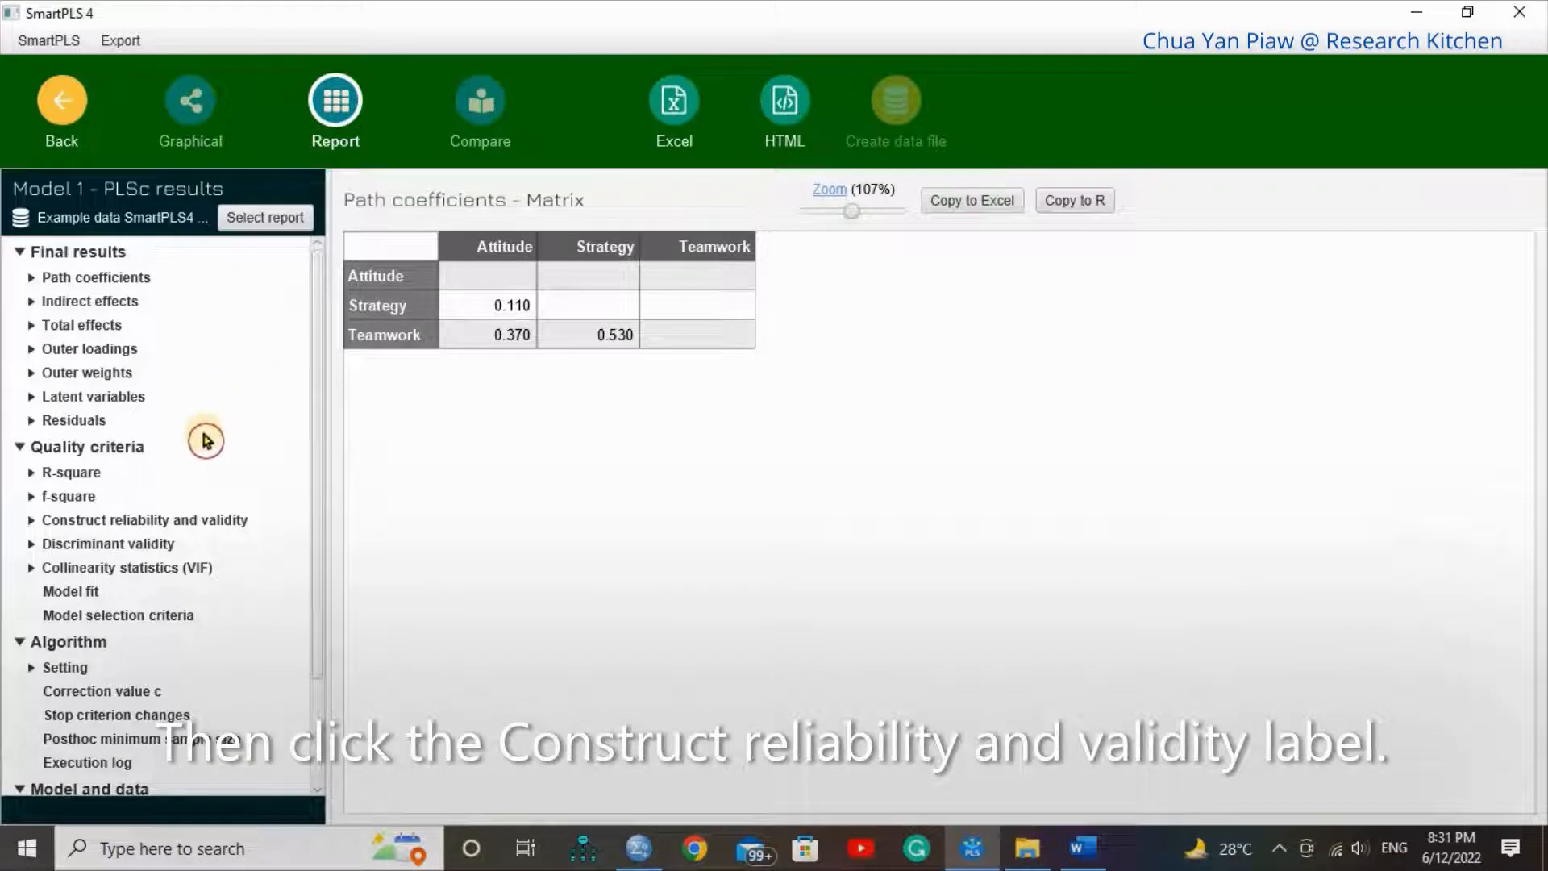
mouse_move(182, 491)
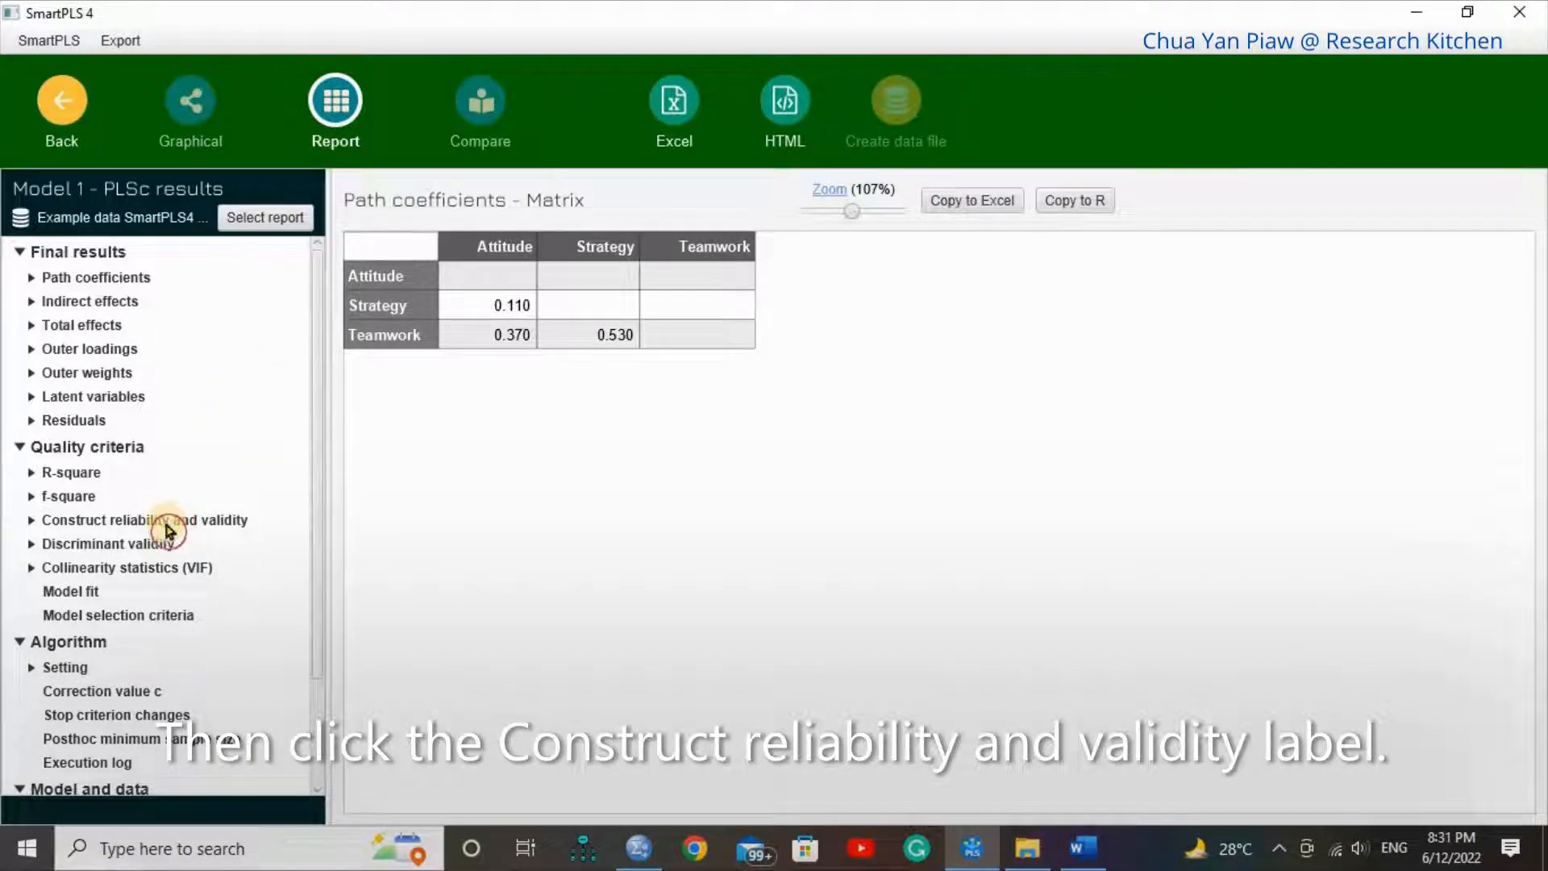
Step: Show construct reliability and validity: AVE Attitude 0.588, Strategy 0.550, Teamwork 0.547
click(144, 519)
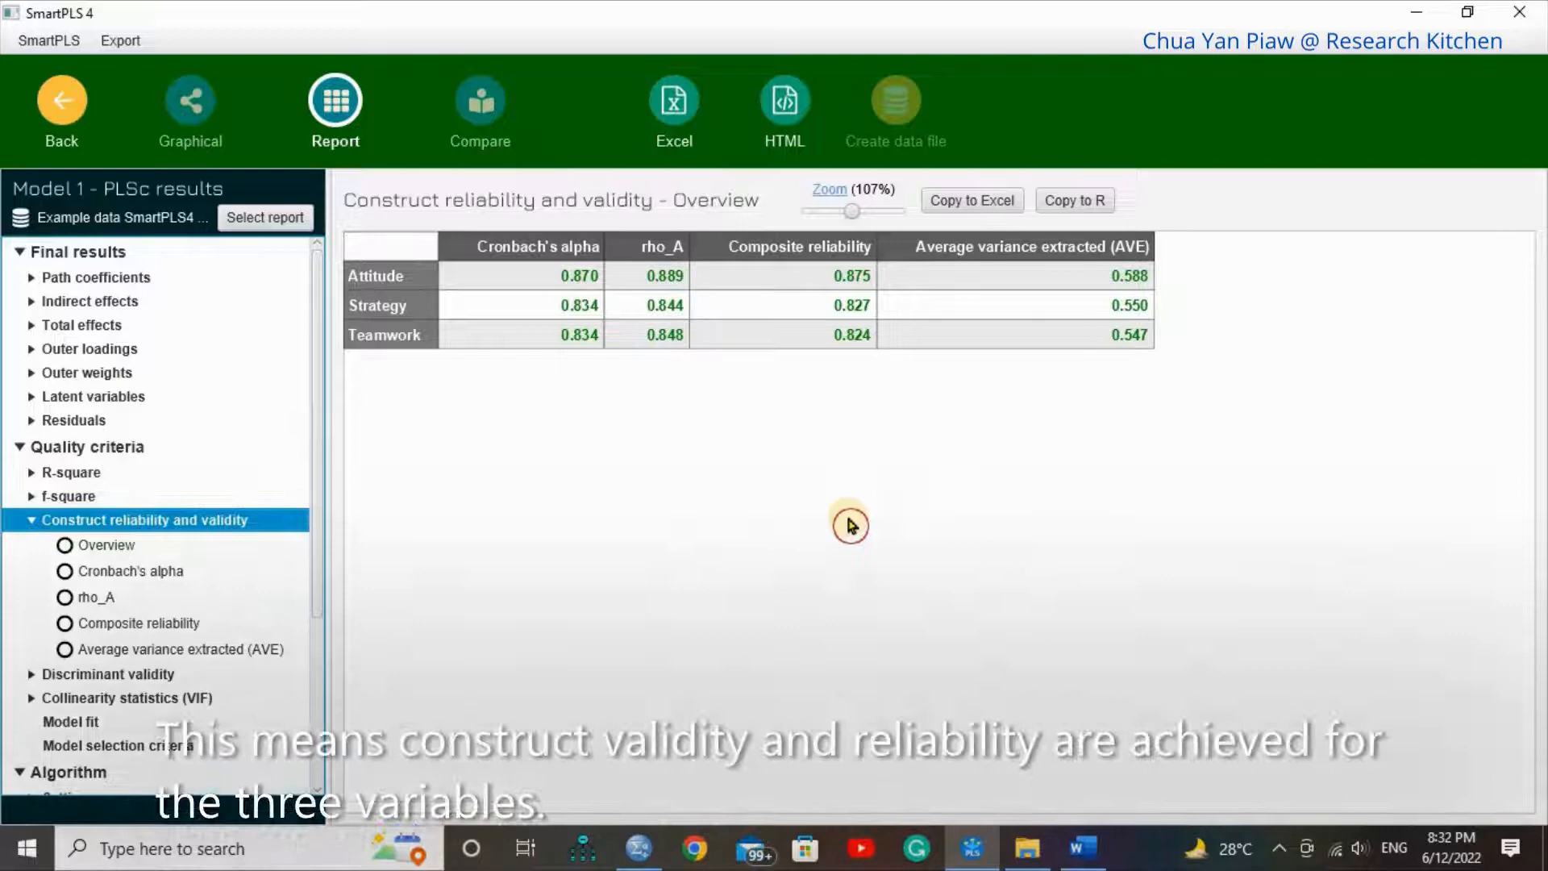
mouse_move(657, 558)
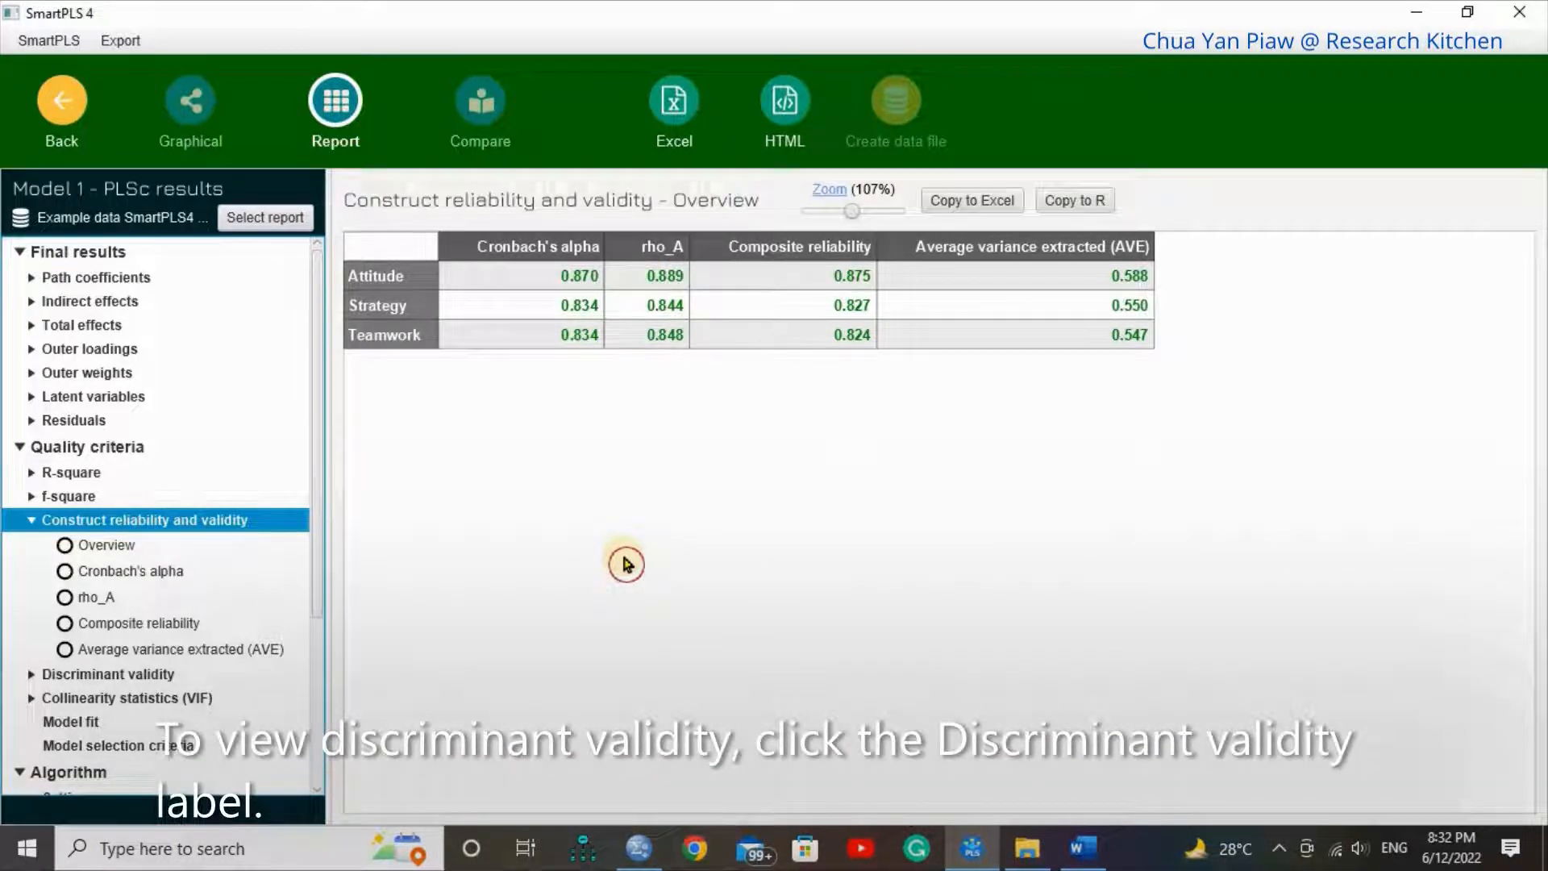
mouse_move(139, 687)
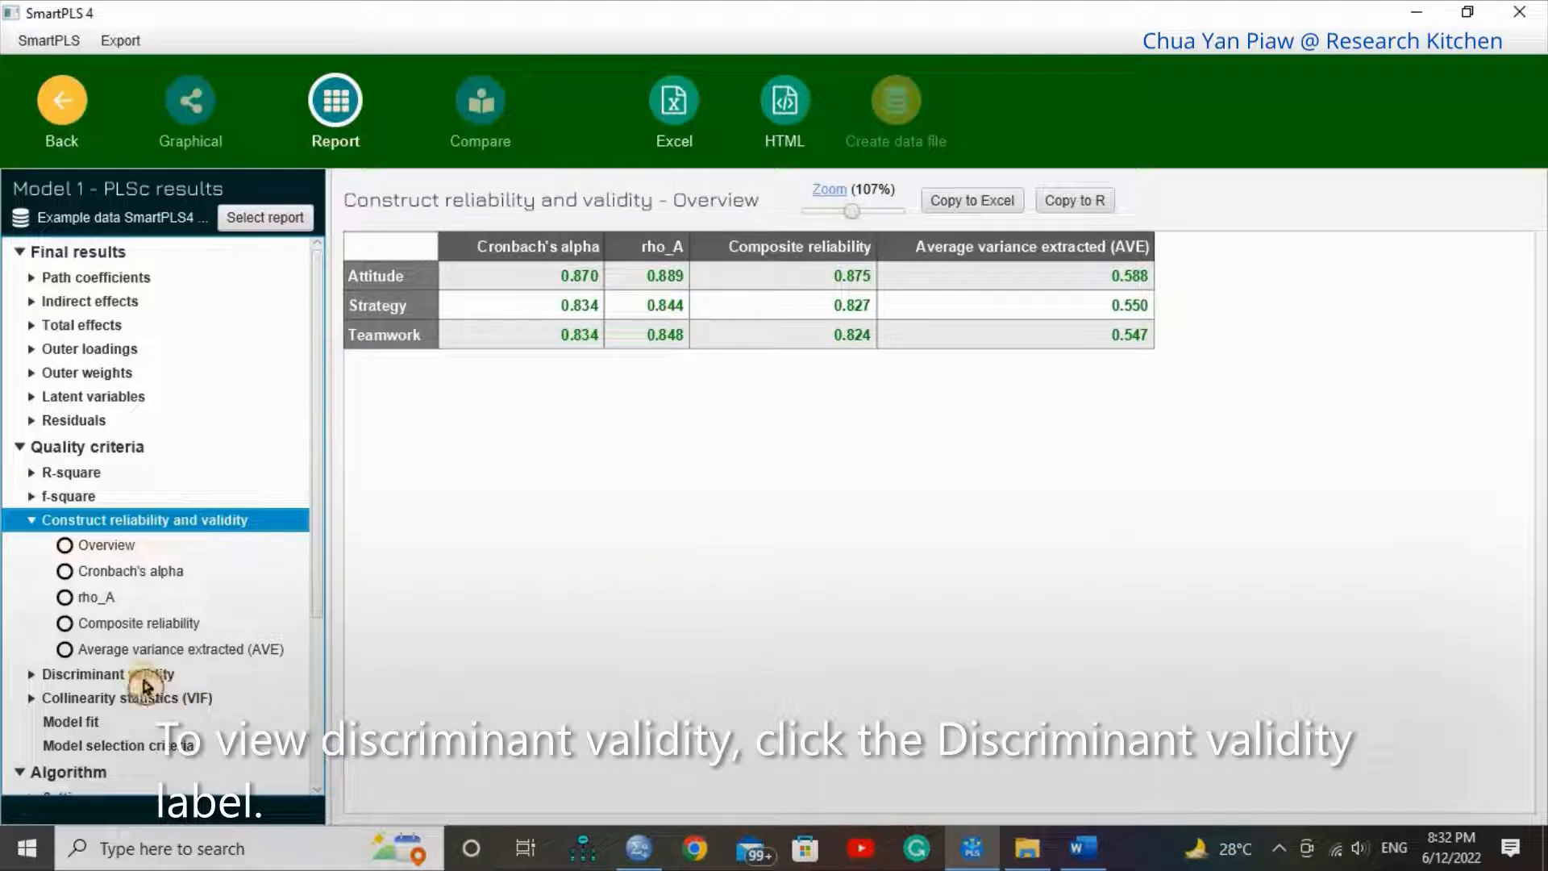
Step: Review discriminant validity via HTMT (0.304, 0.417), Fornell-Larcker and cross loadings tables
click(108, 674)
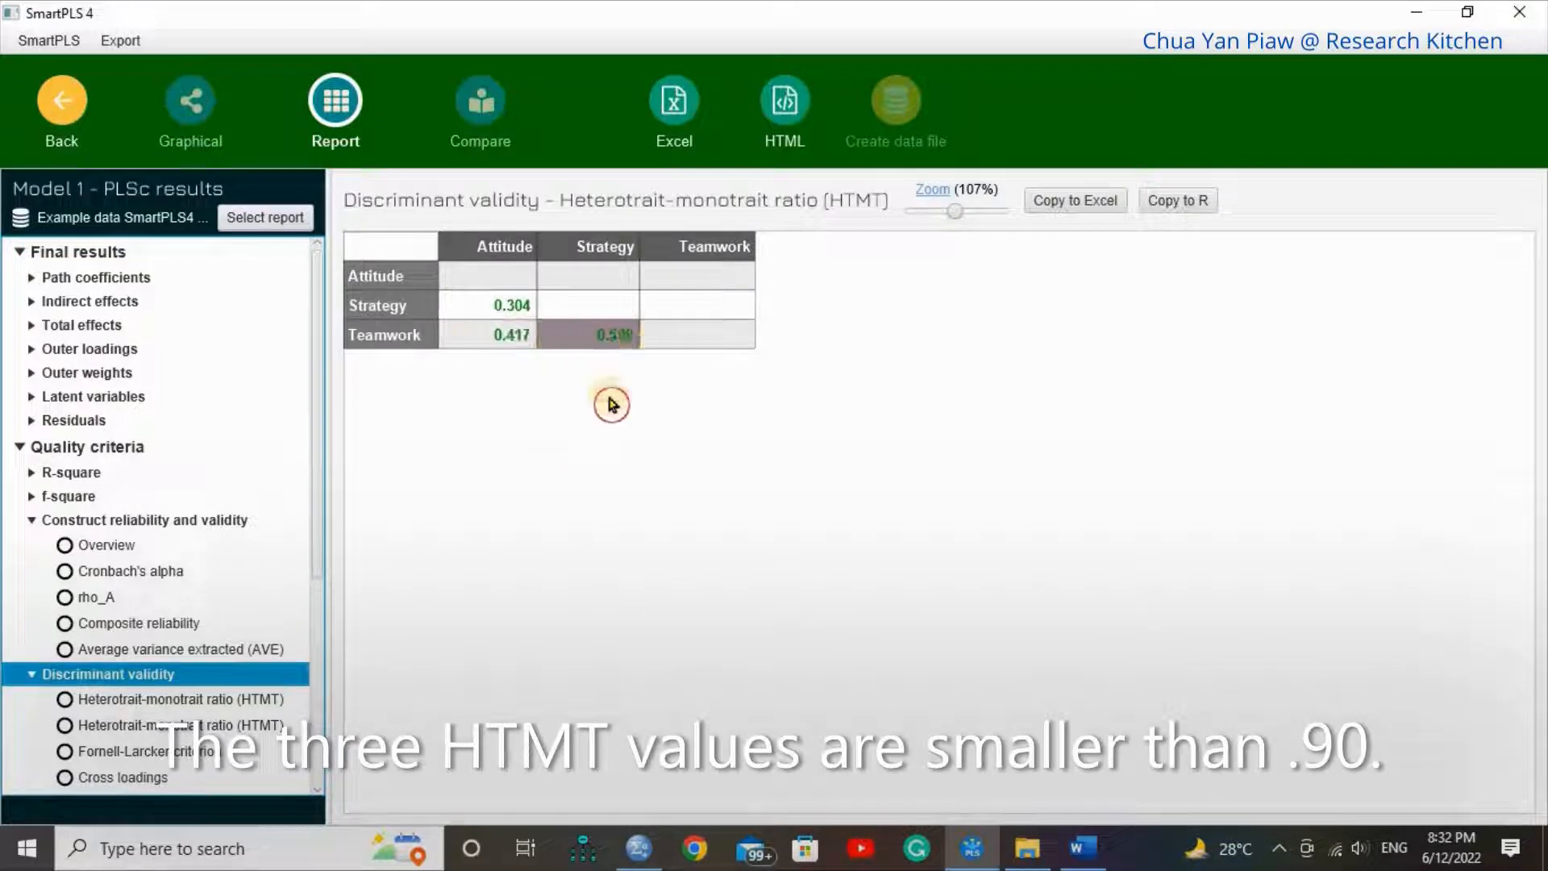
click(149, 752)
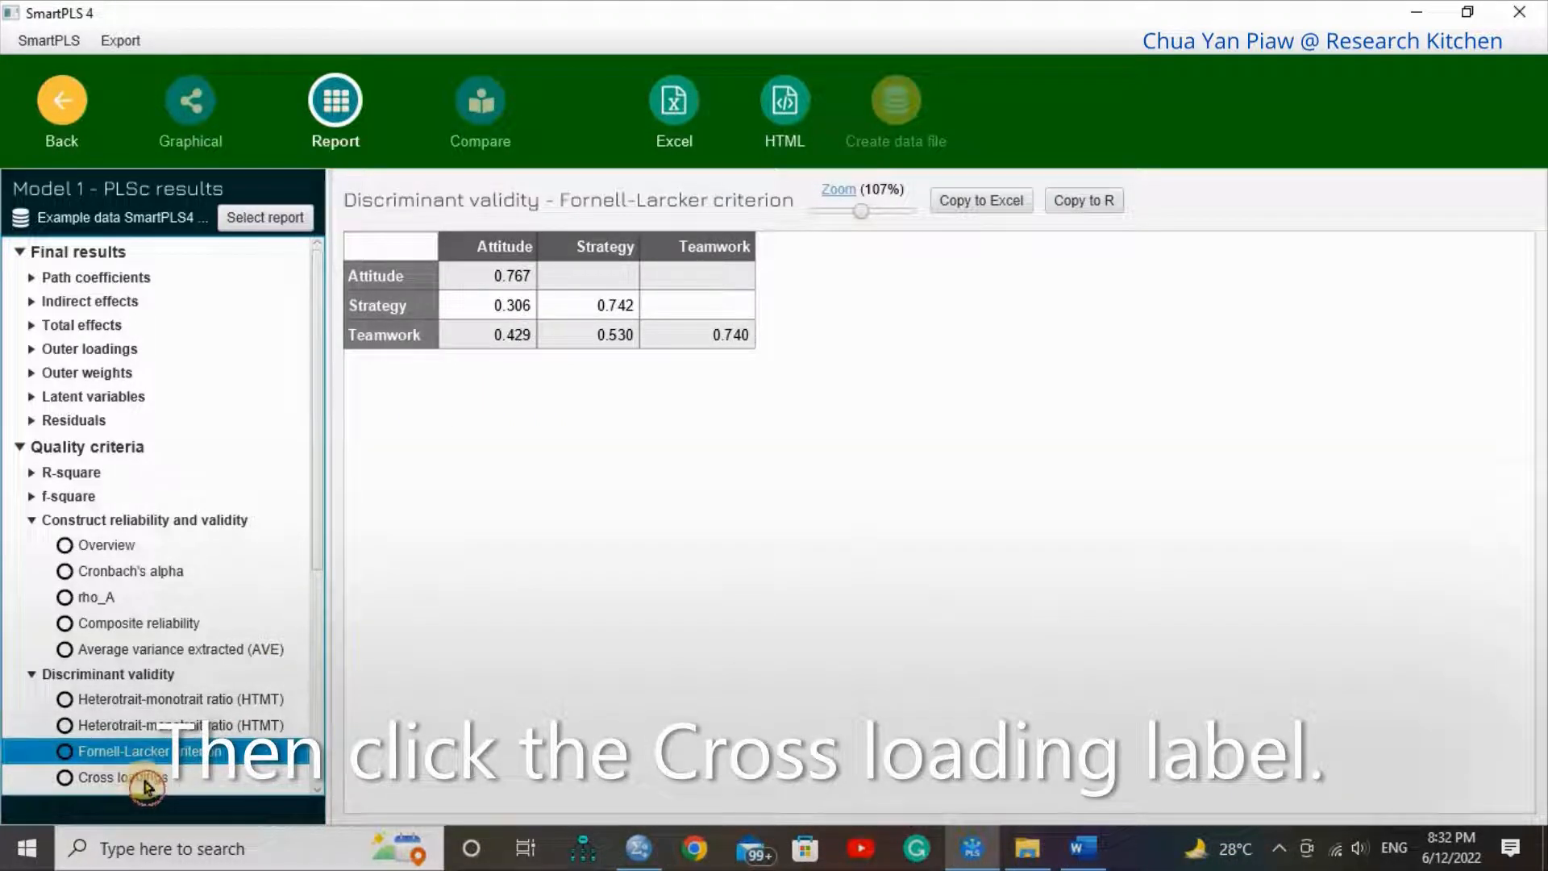
click(123, 777)
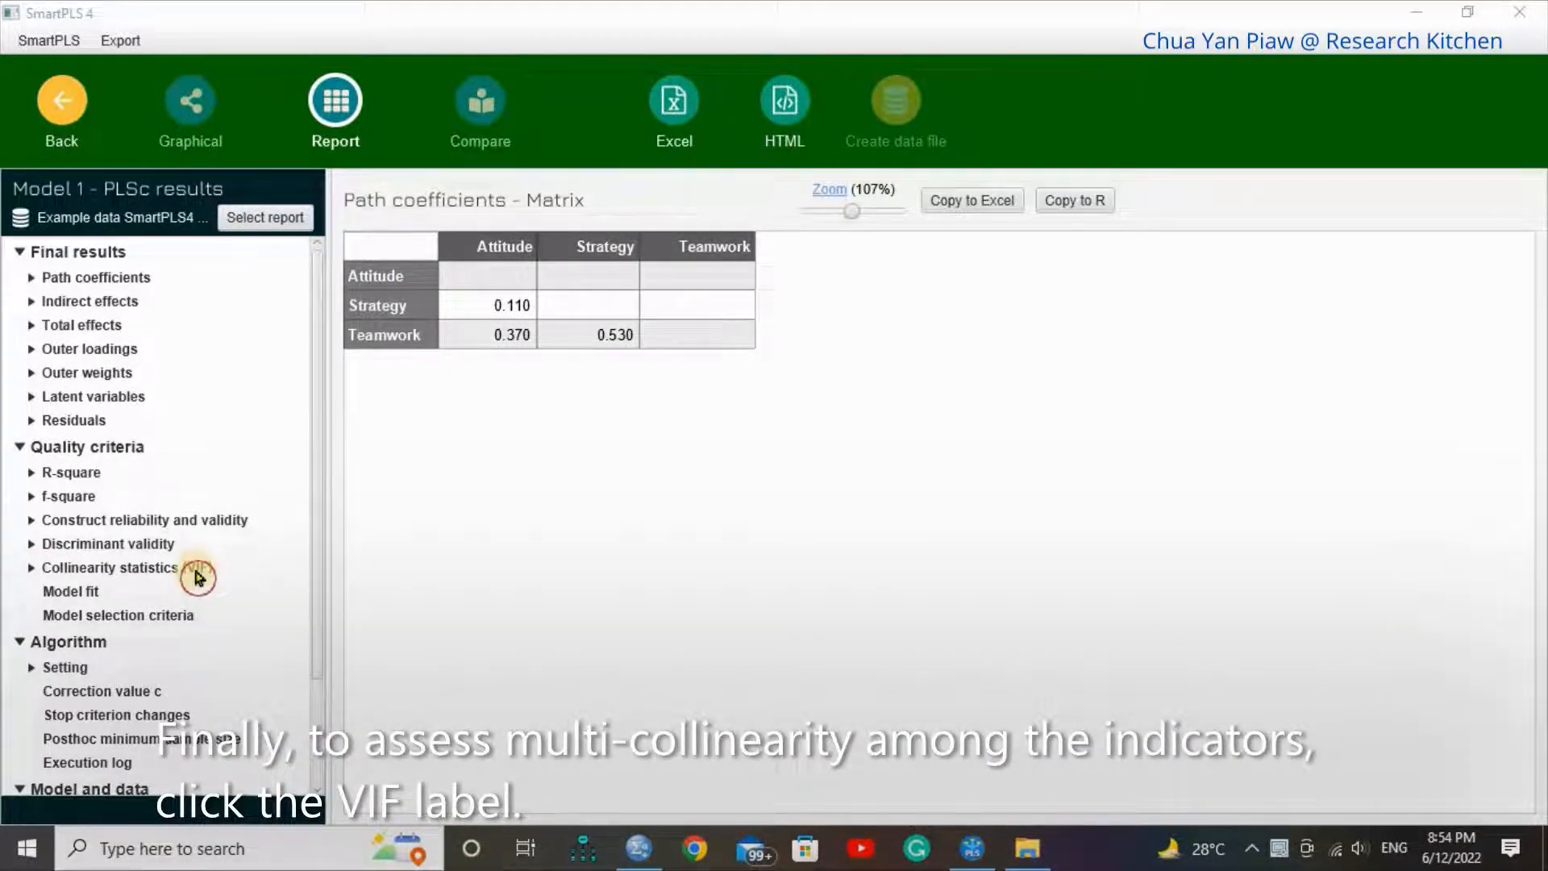
Step: Check outer-model VIF values (all below 5.0, highest 3.341) and return to the results diagram
click(110, 566)
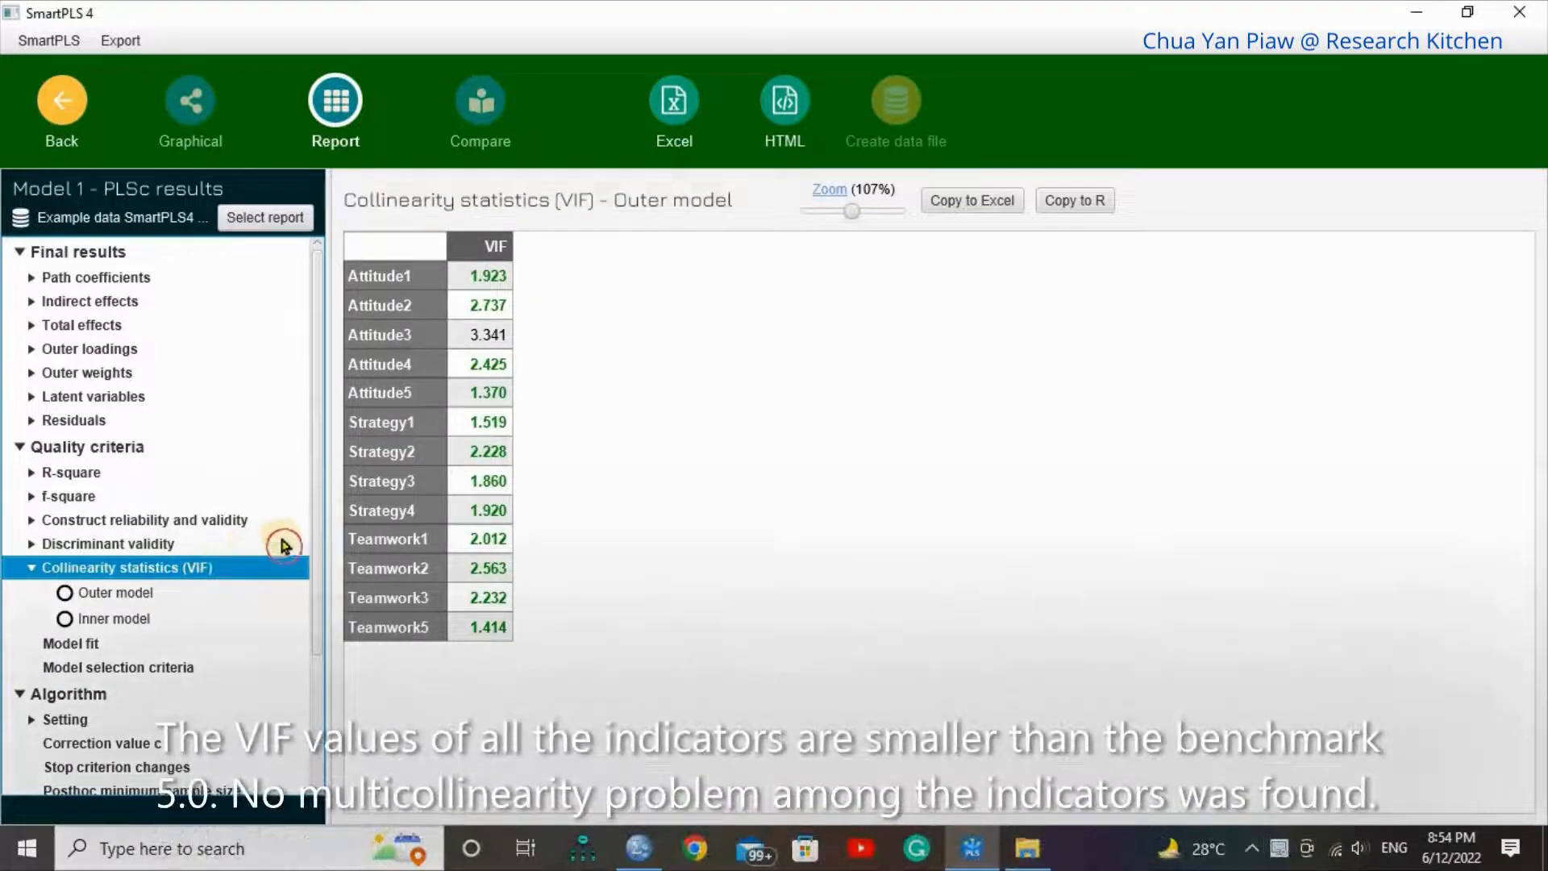
mouse_move(917, 391)
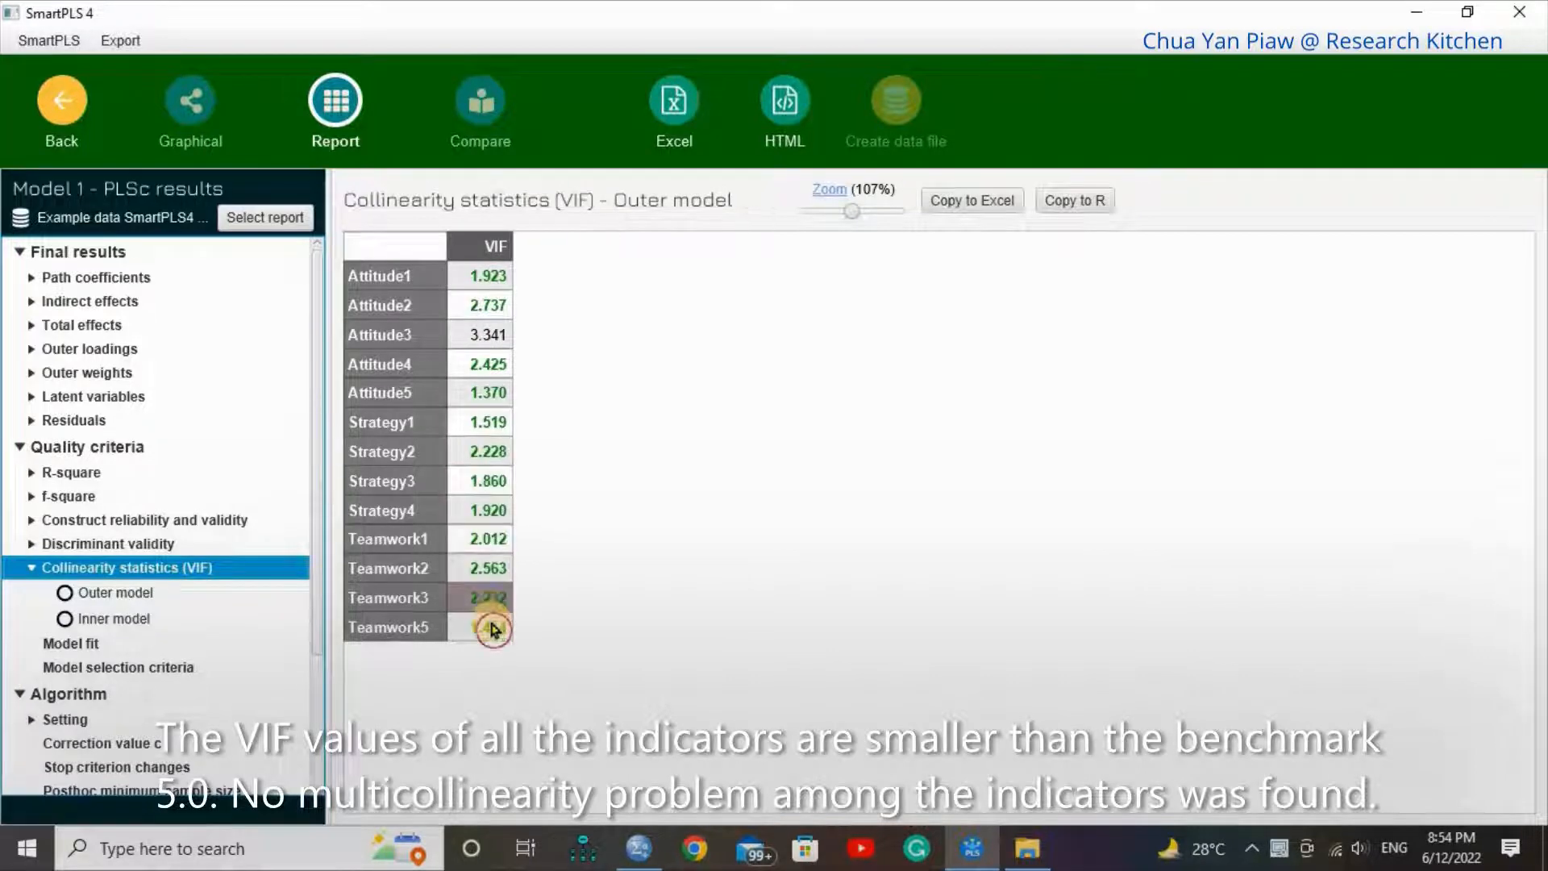
mouse_move(661, 652)
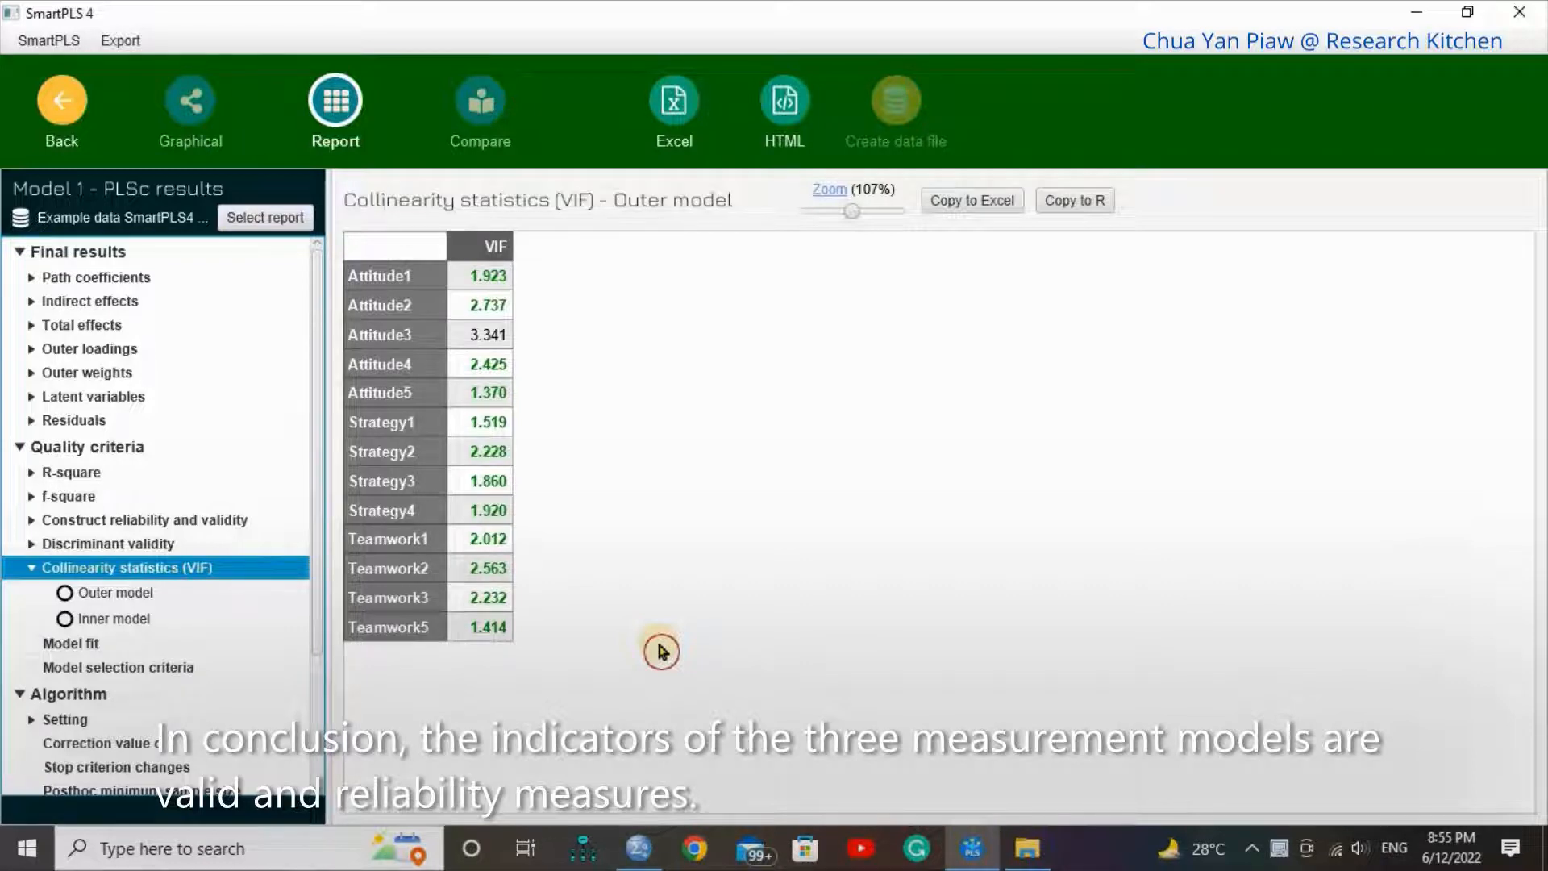
mouse_move(661, 650)
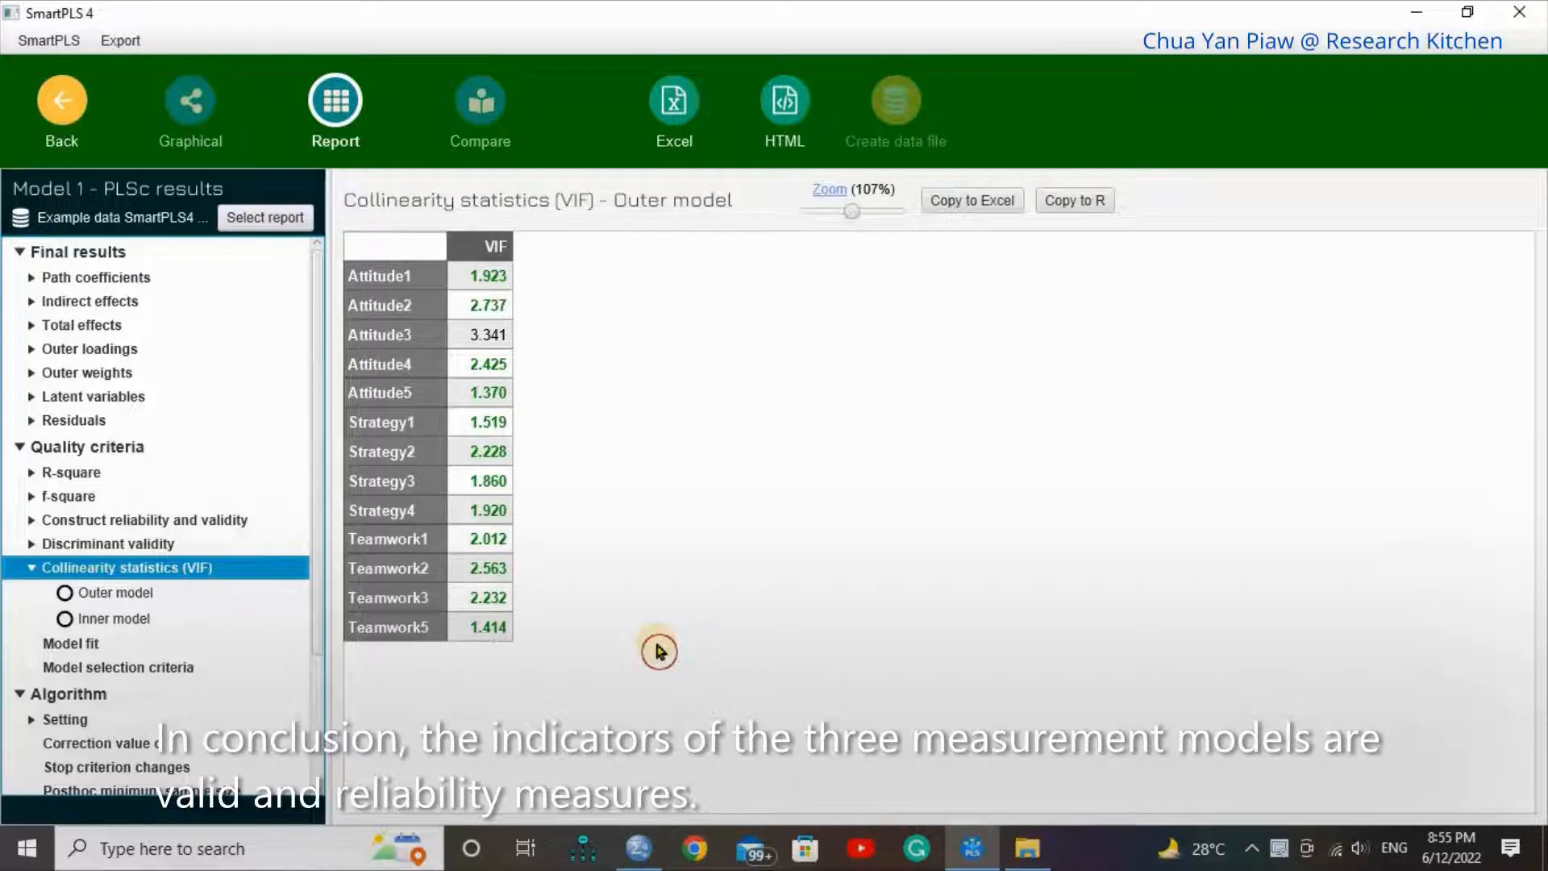
click(60, 103)
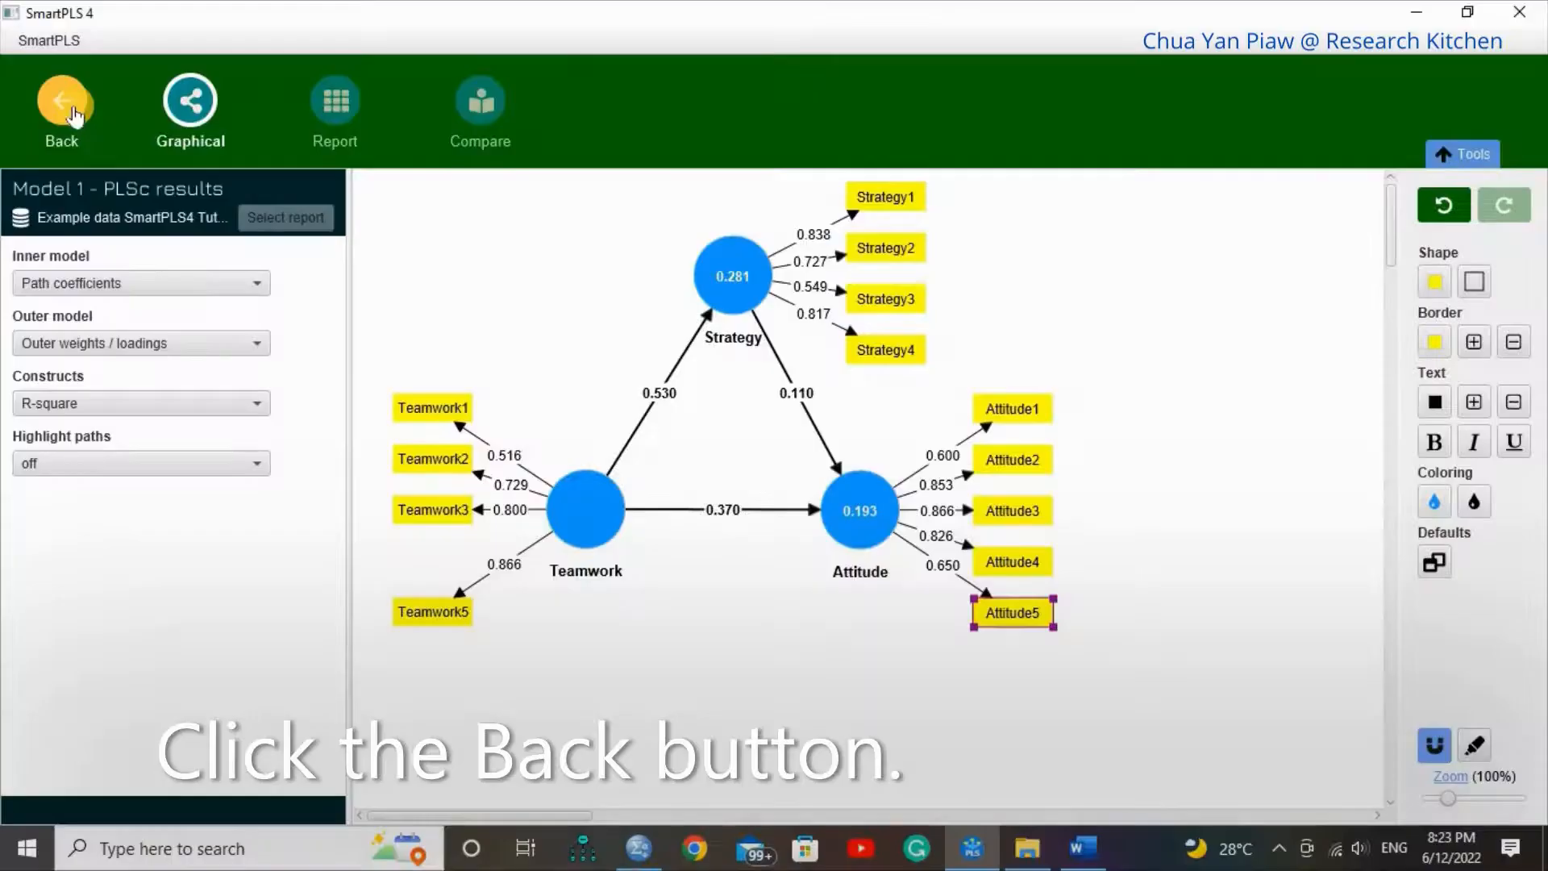
Step: Run consistent PLS-SEM bootstrapping with 5000 subsamples to display p-values on the model
click(62, 103)
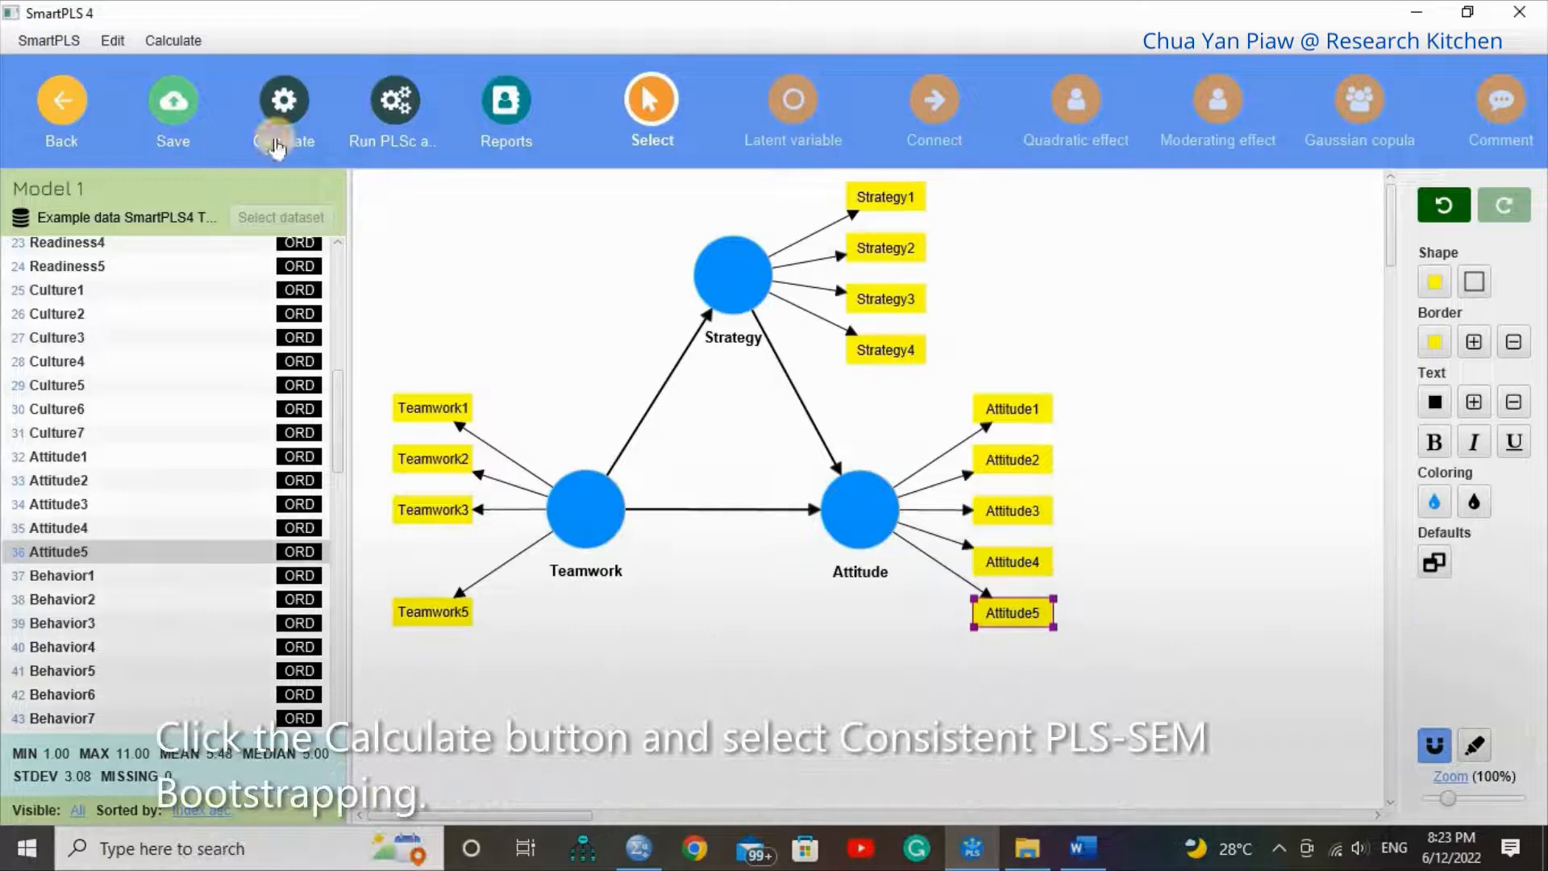
click(282, 108)
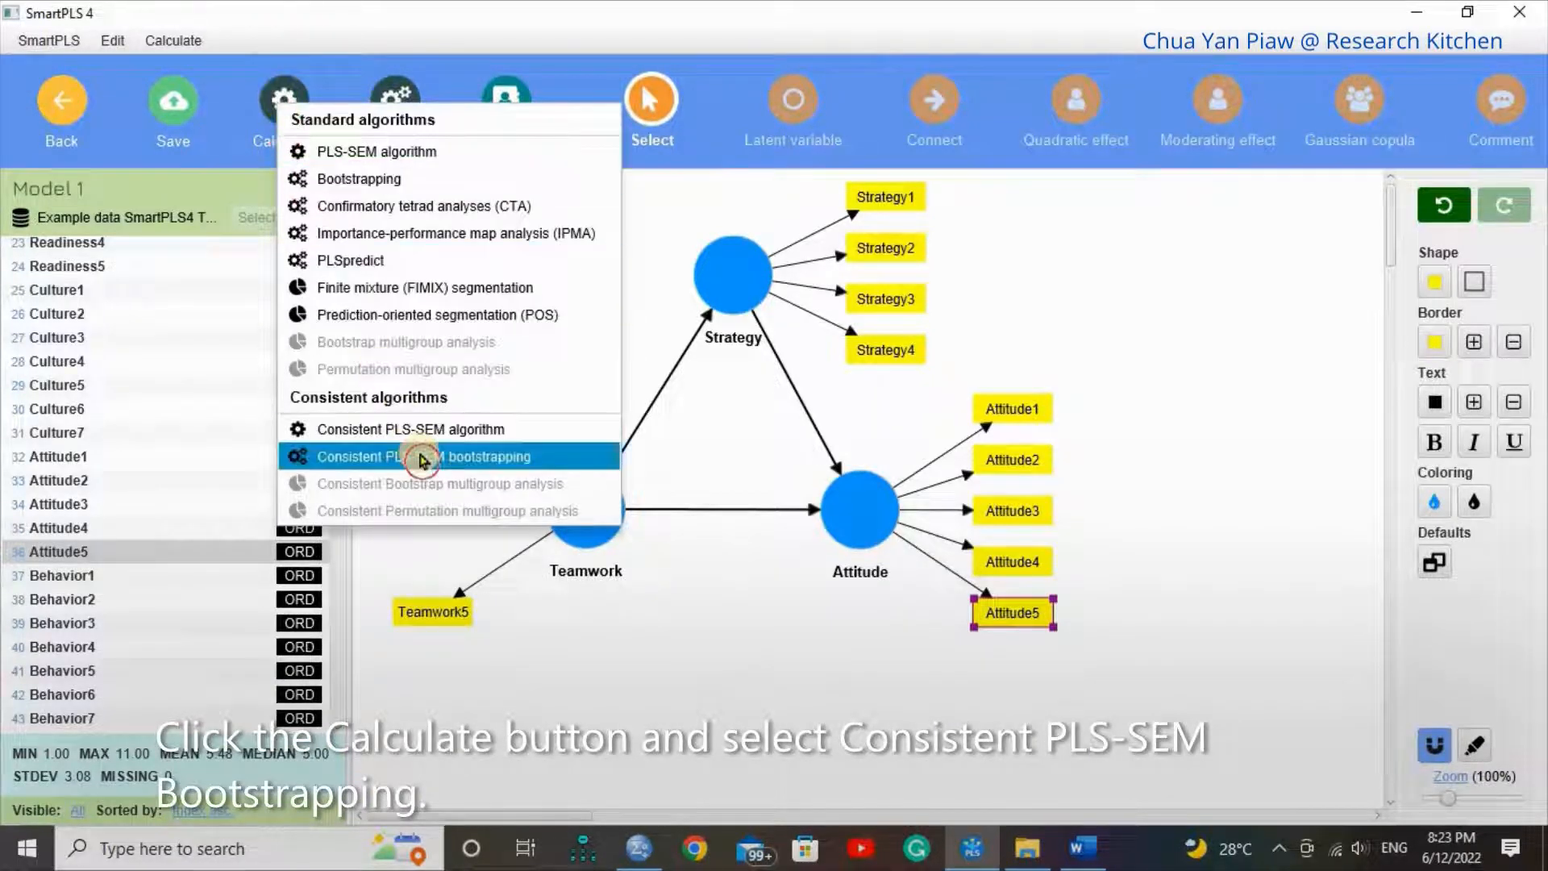
click(429, 457)
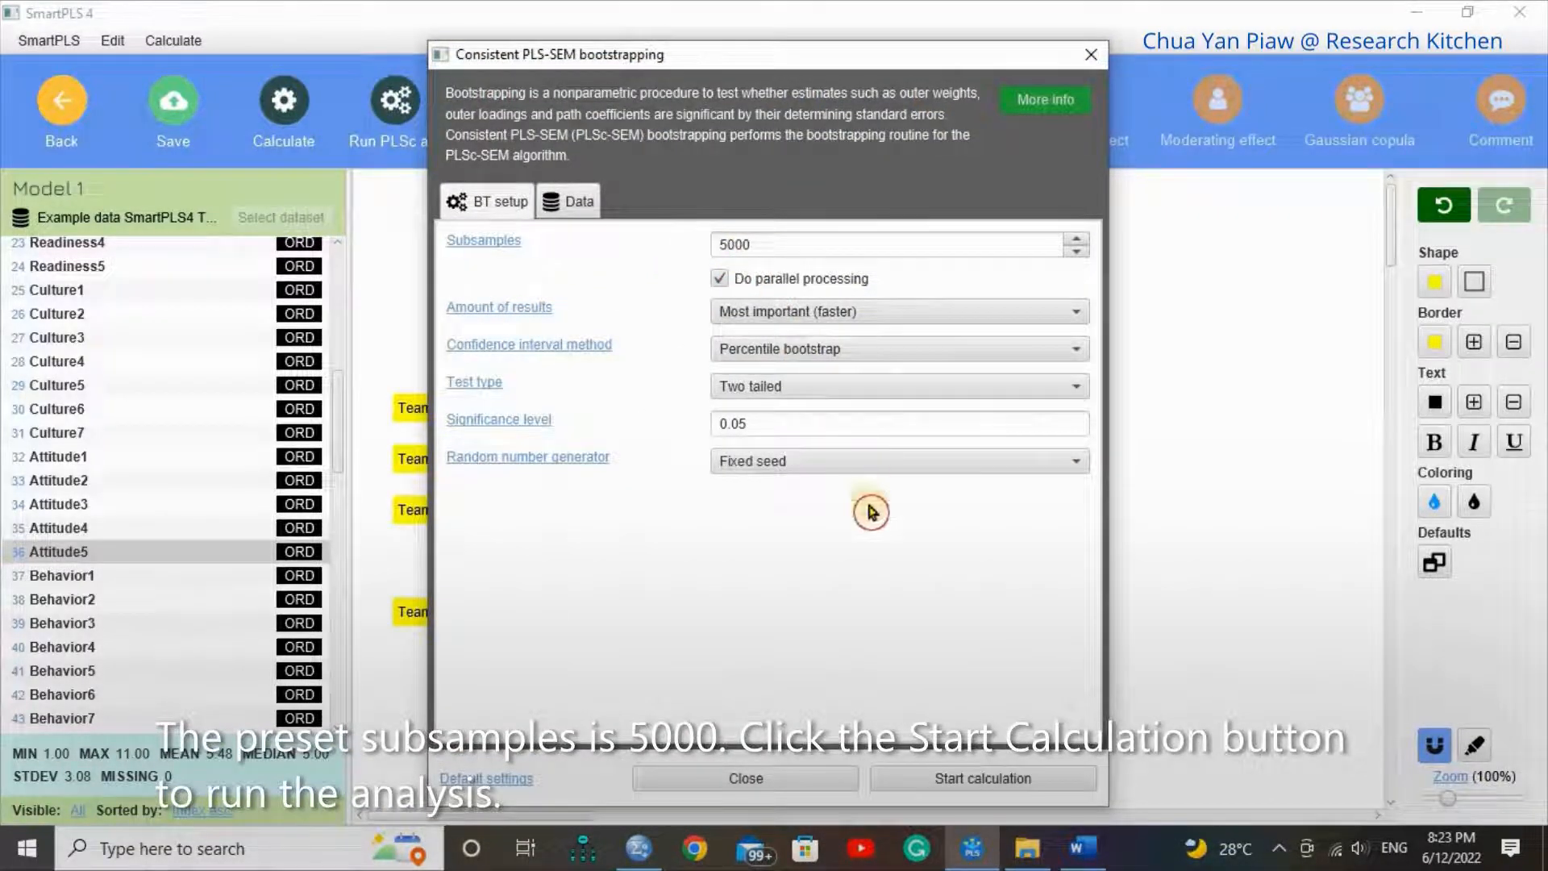
mouse_move(790, 472)
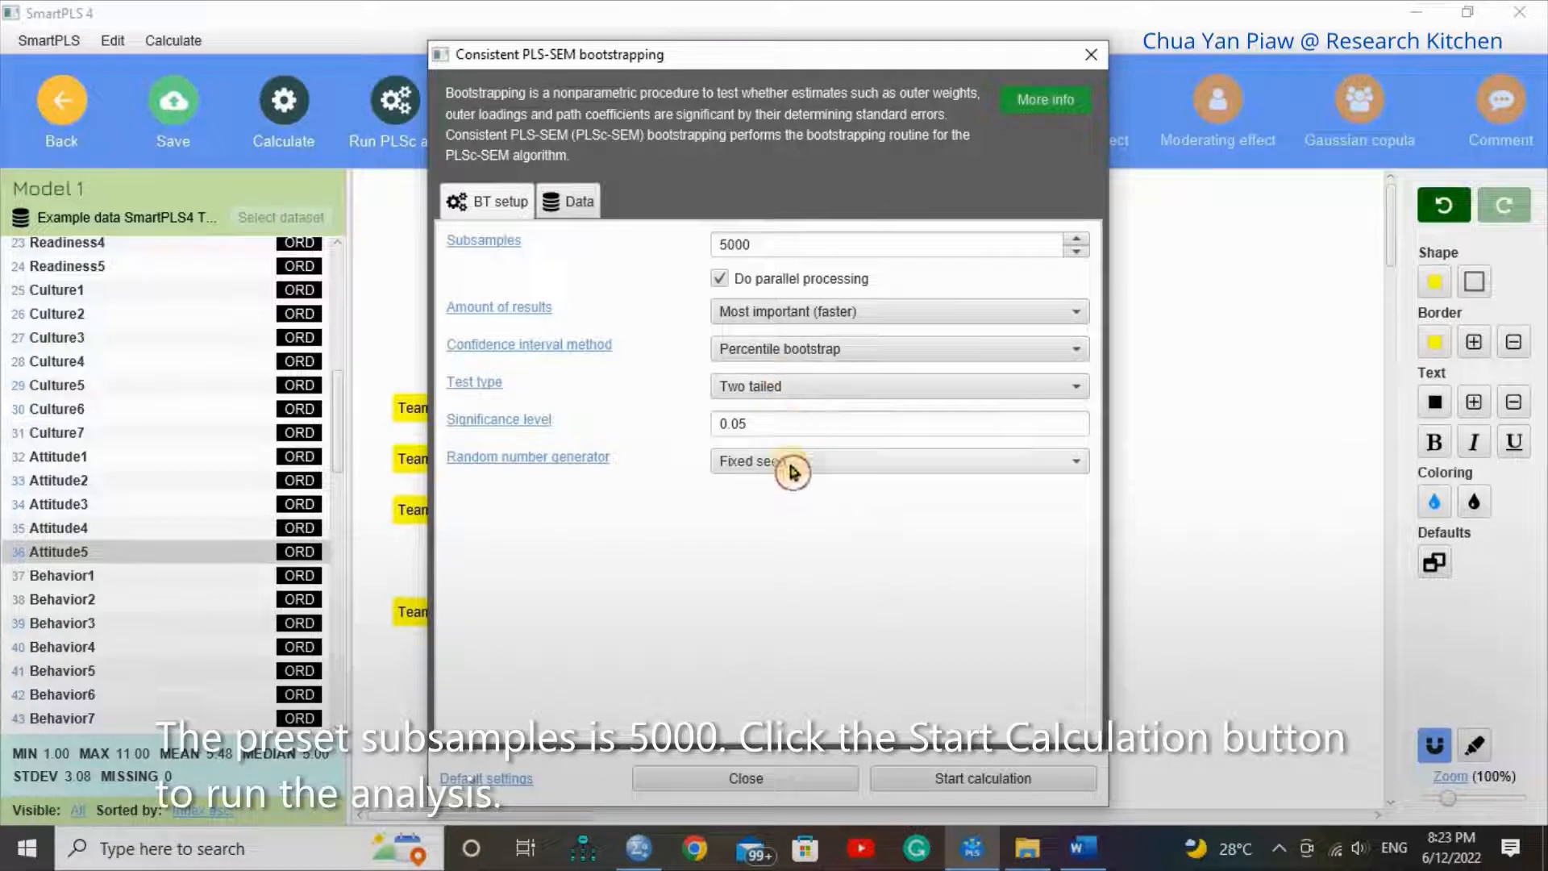
click(982, 777)
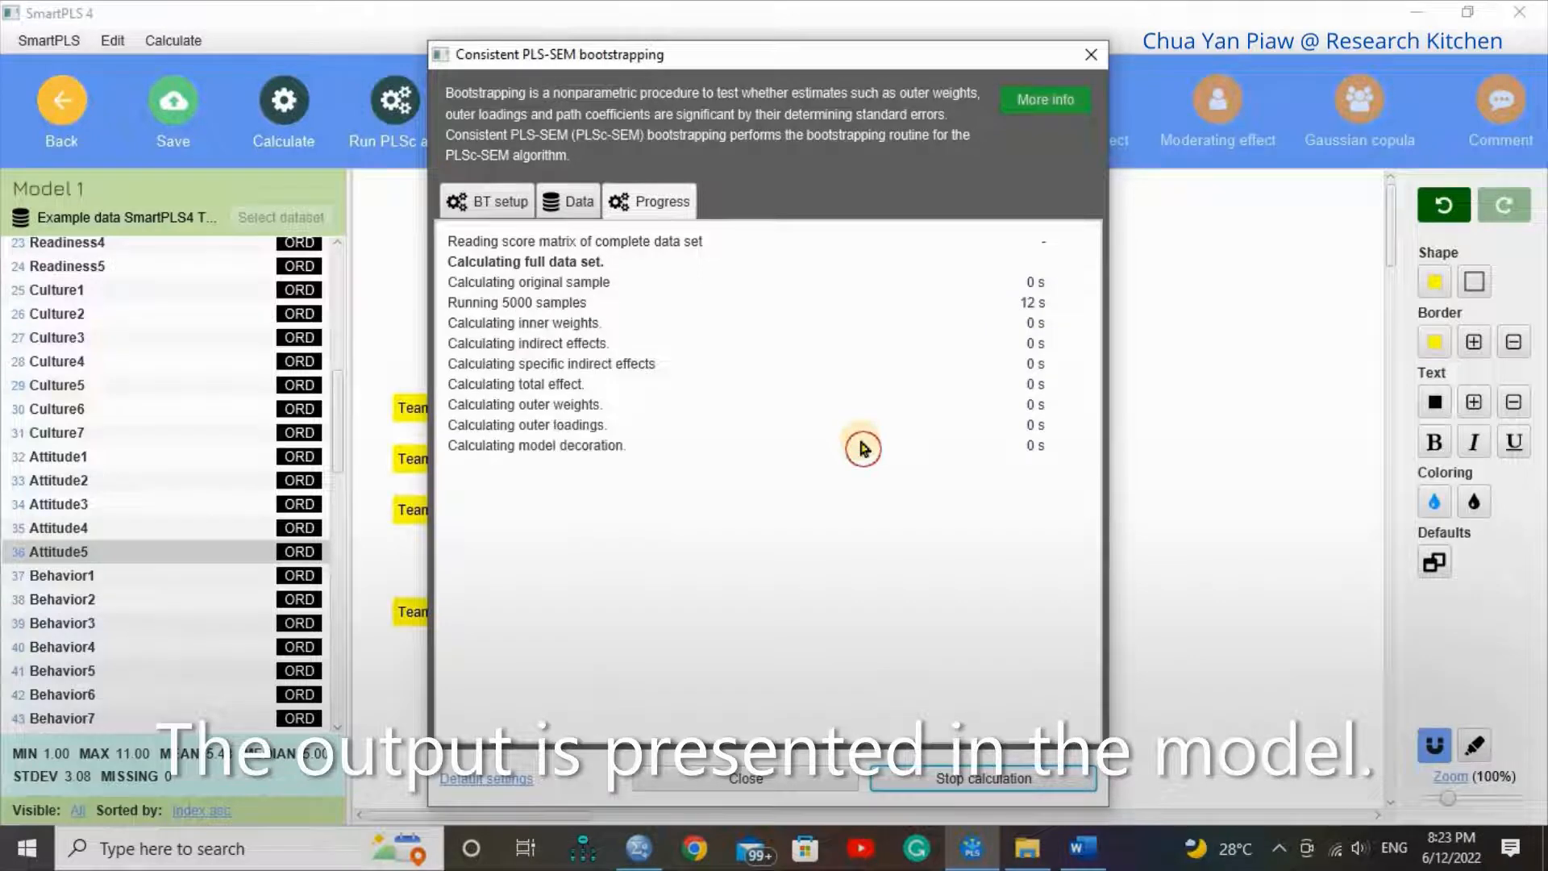
click(745, 777)
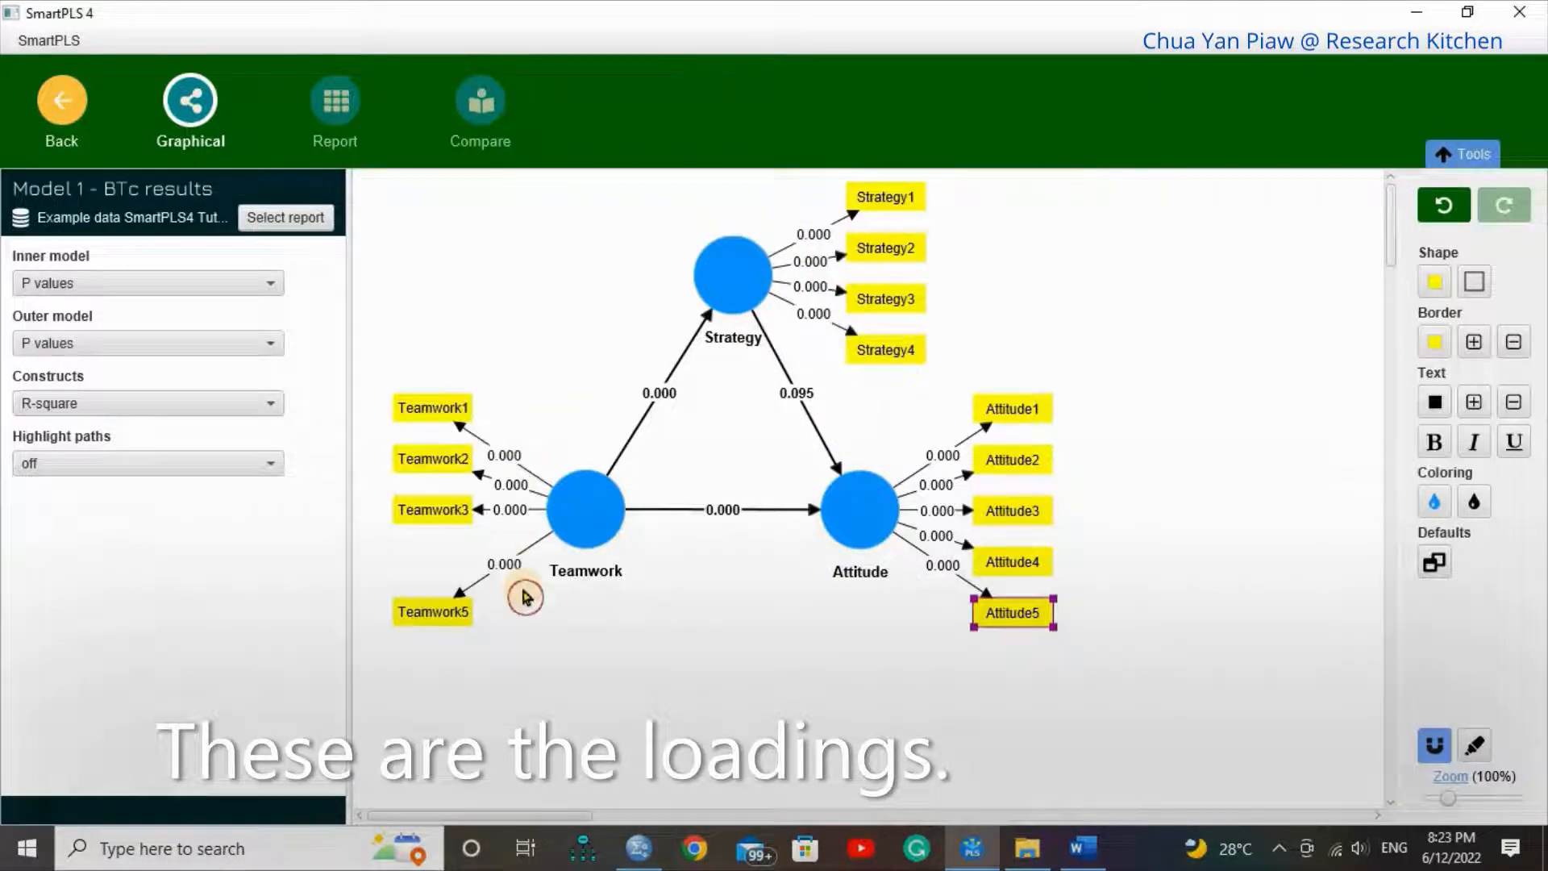
mouse_move(940, 591)
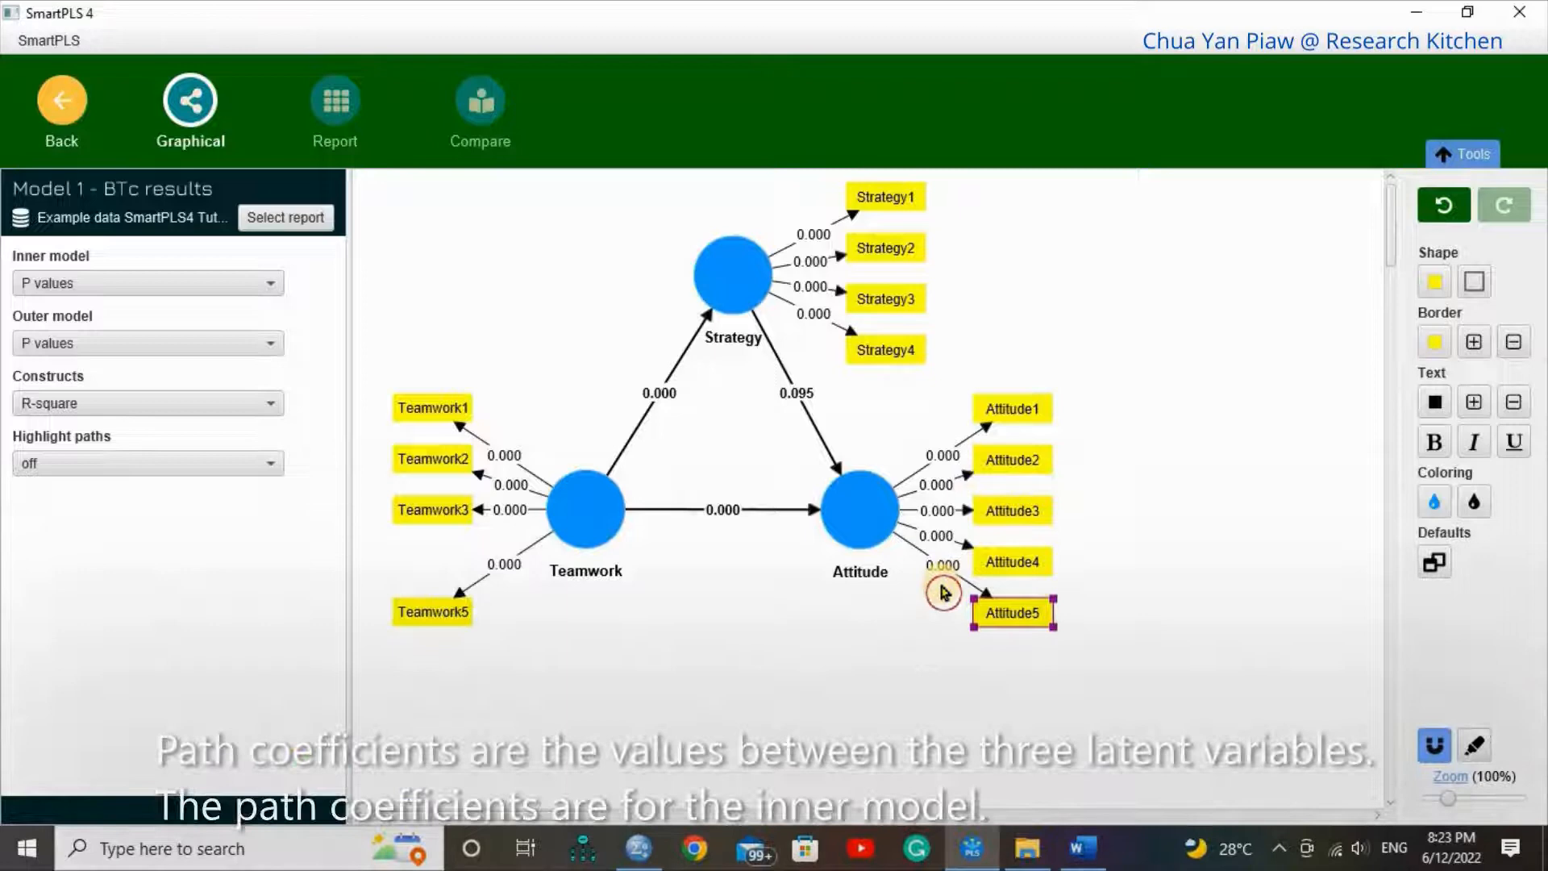
mouse_move(874, 548)
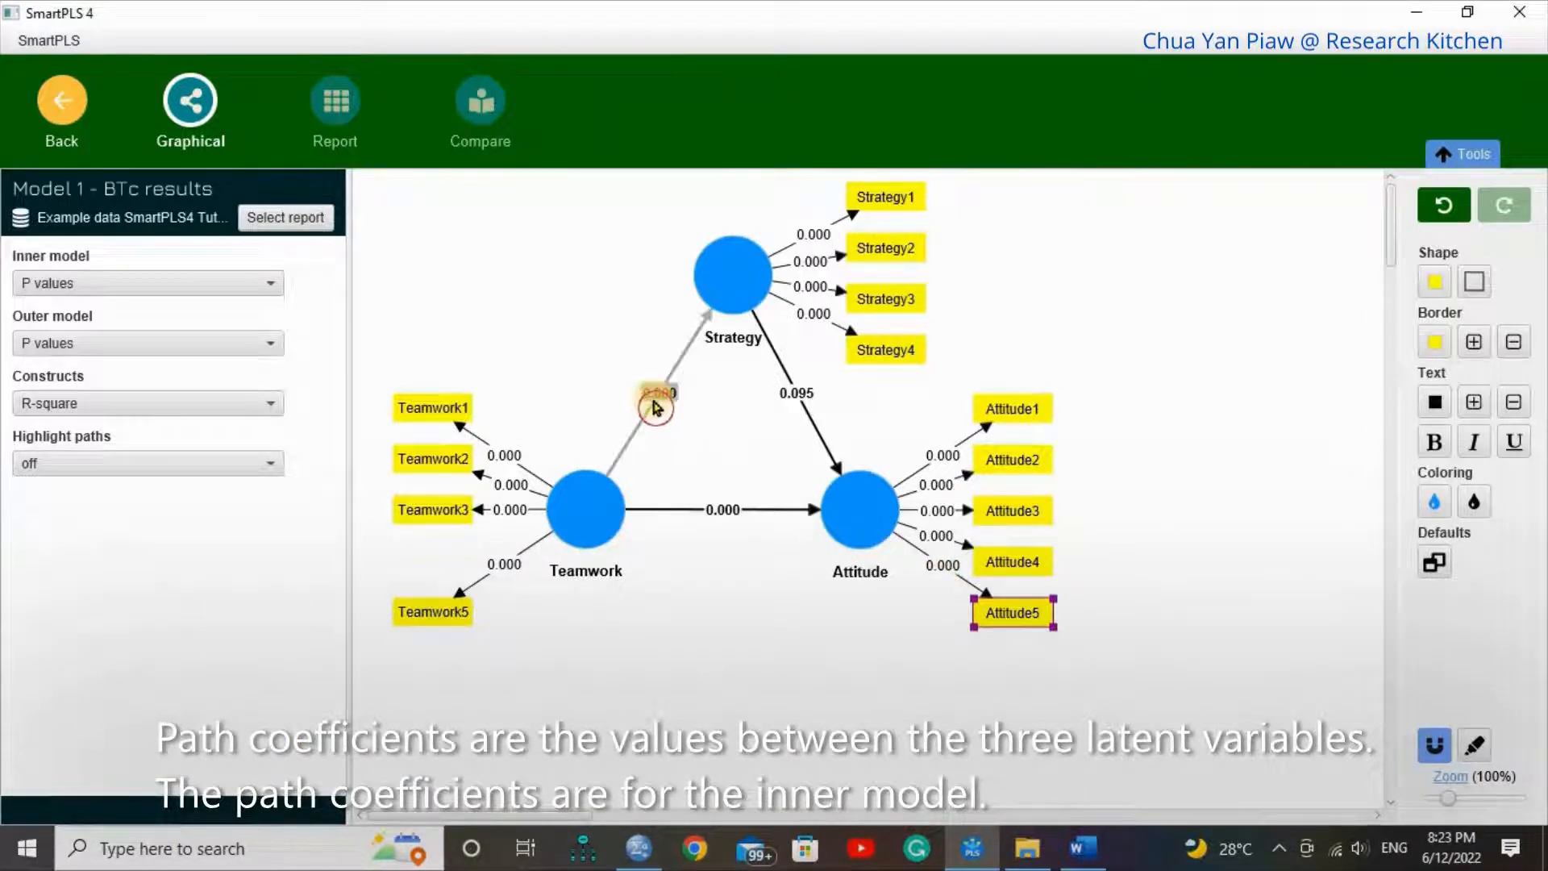
mouse_move(780, 412)
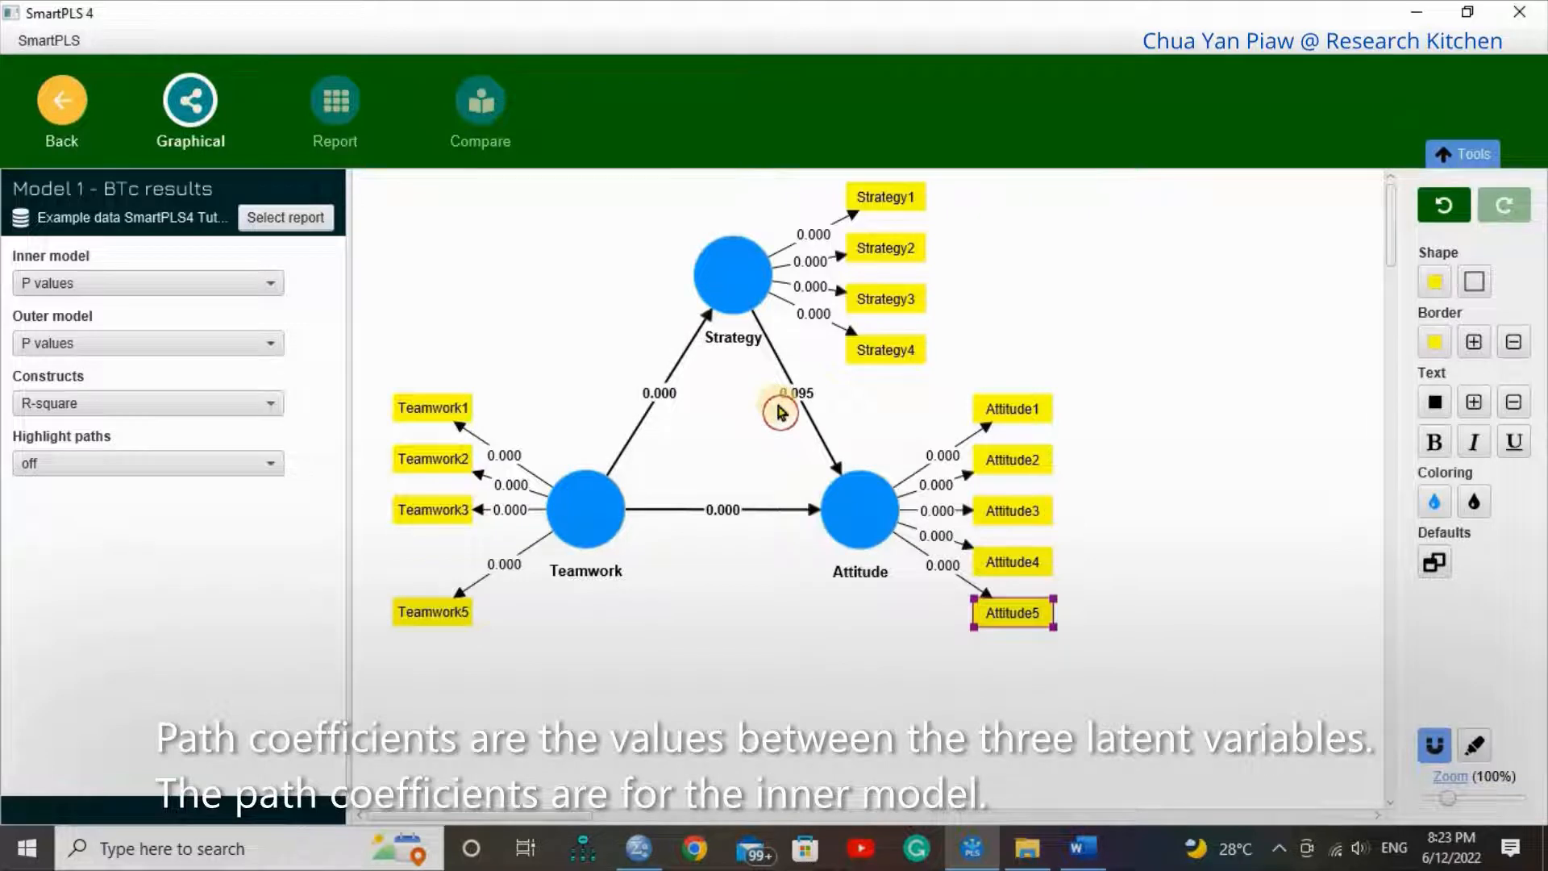
mouse_move(722, 542)
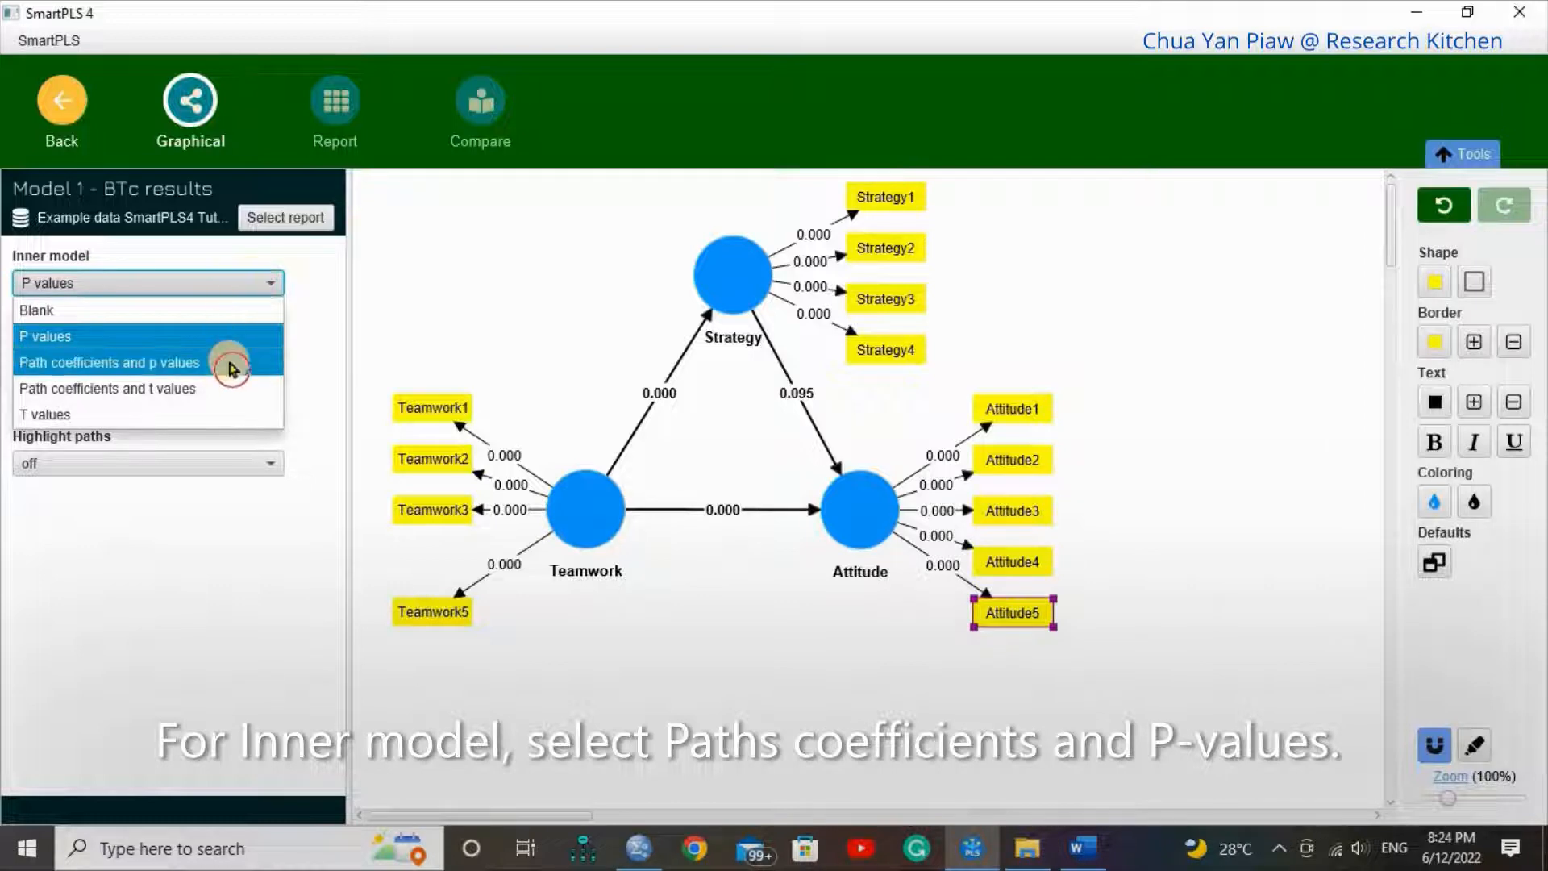
Step: Show path coefficients with p-values on inner paths and outer loadings with p-values on indicator links
click(108, 363)
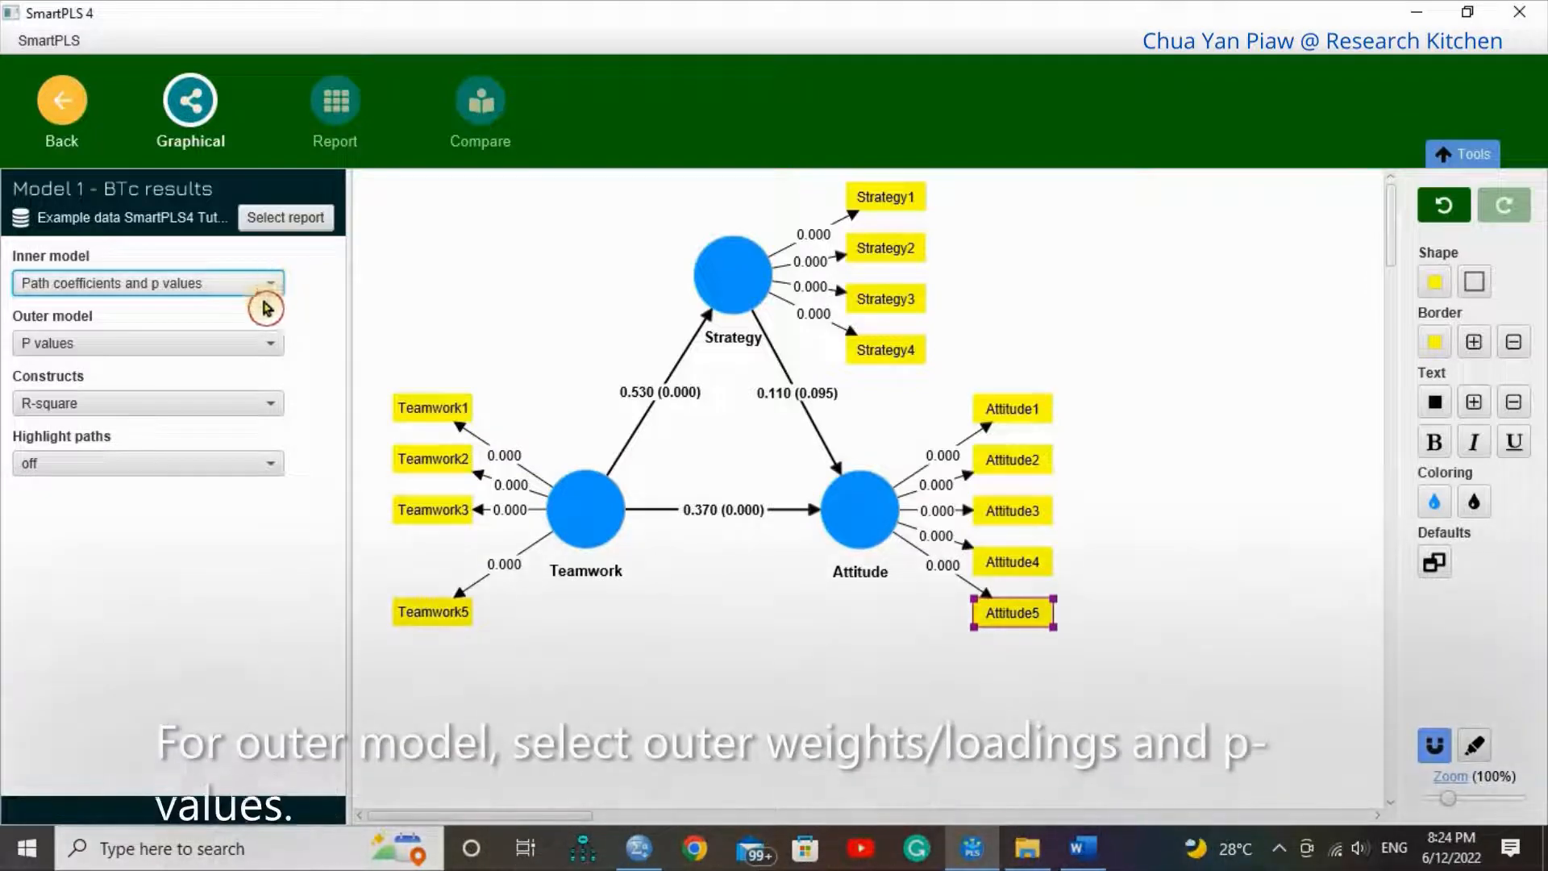
mouse_move(439, 413)
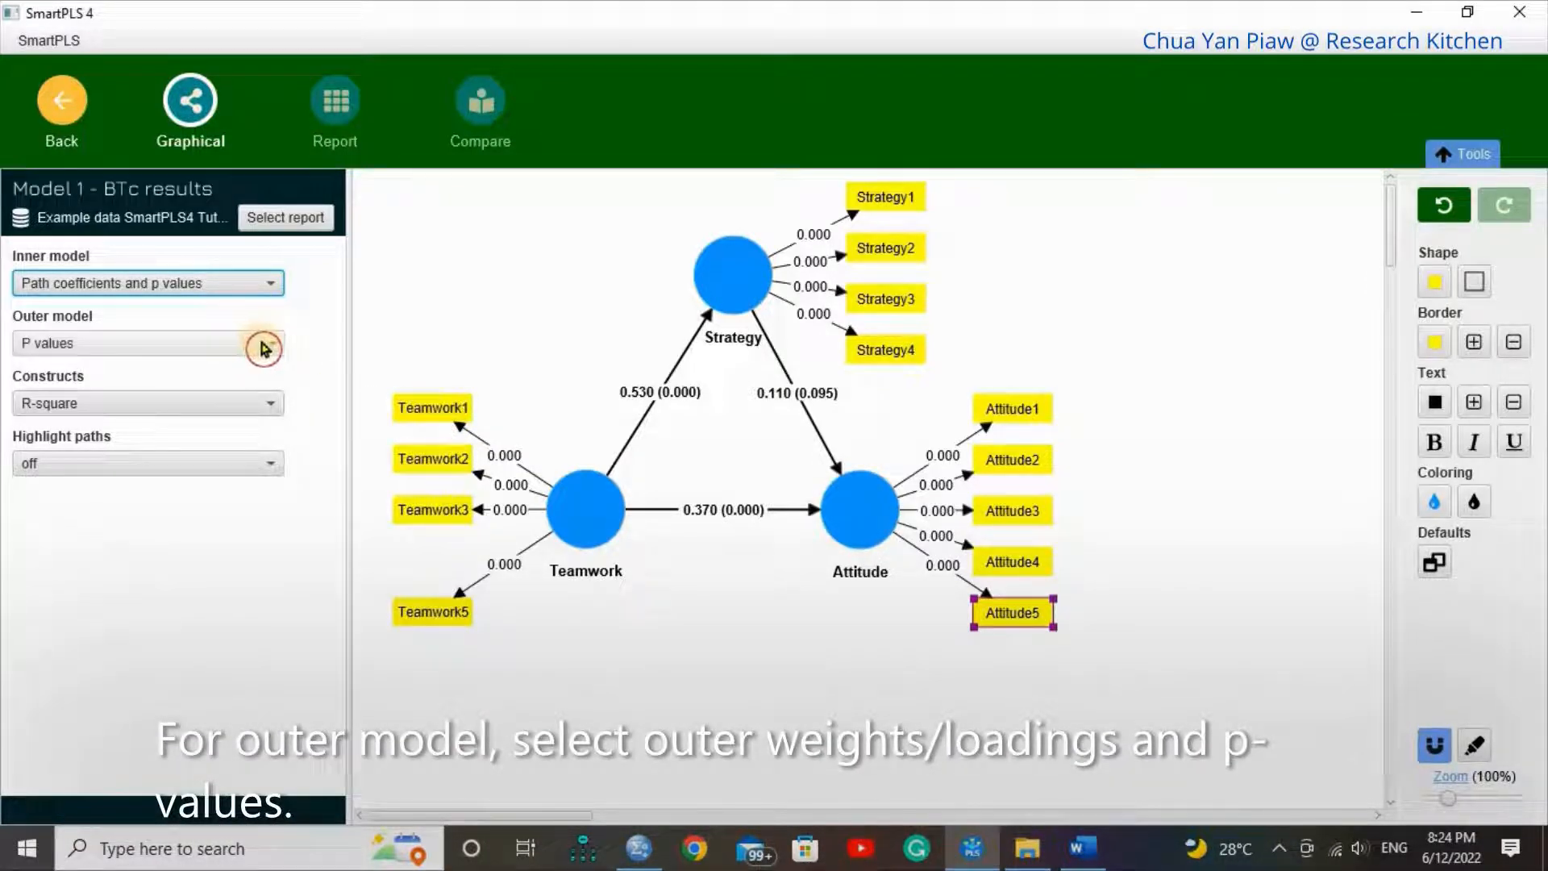
click(146, 342)
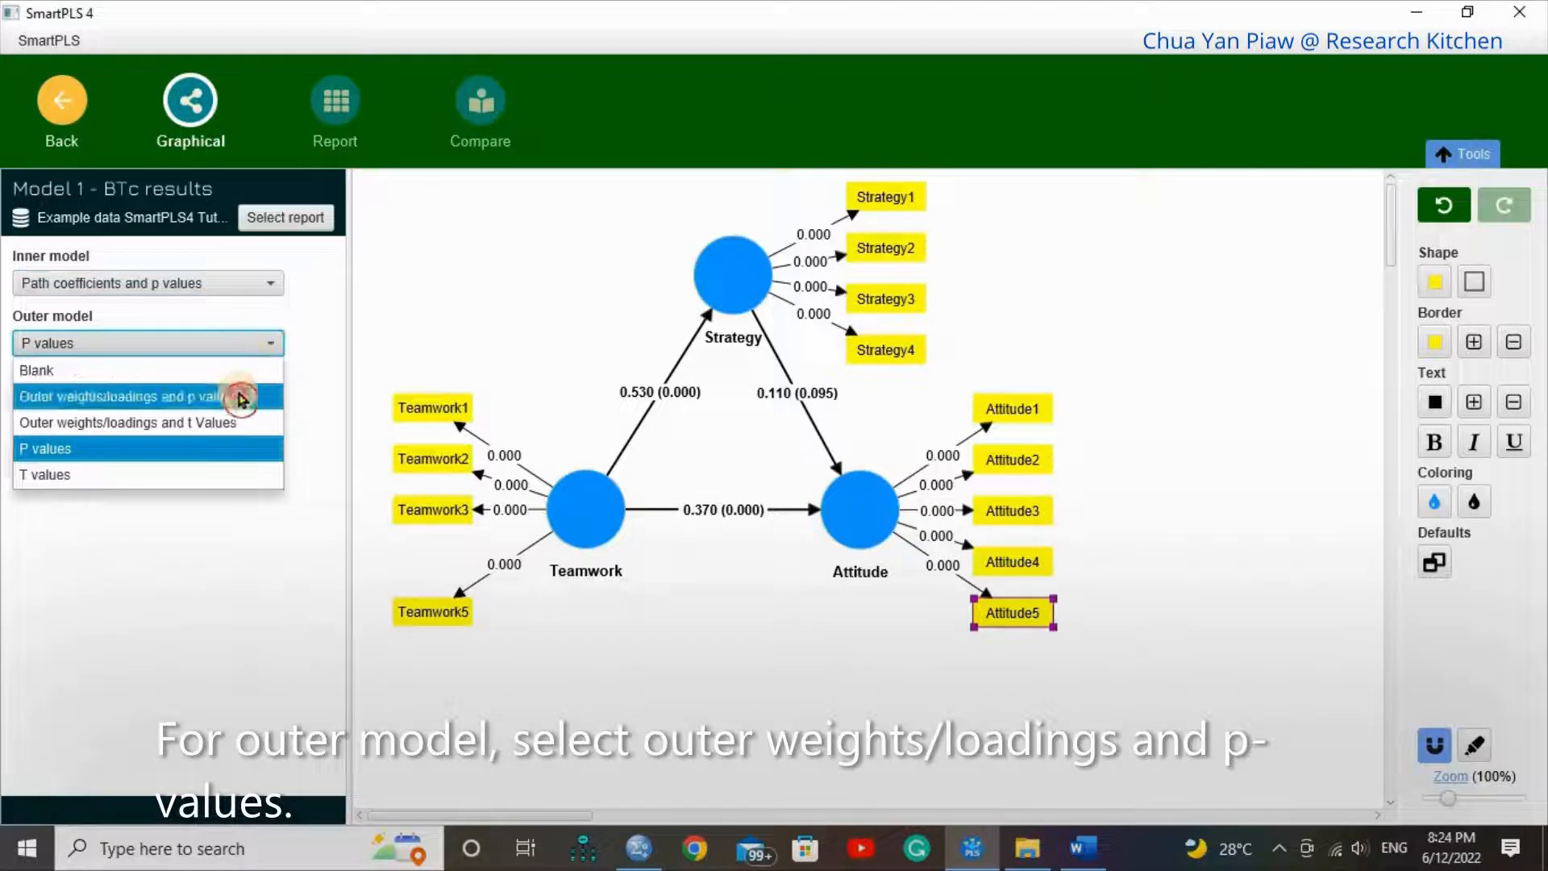
click(118, 397)
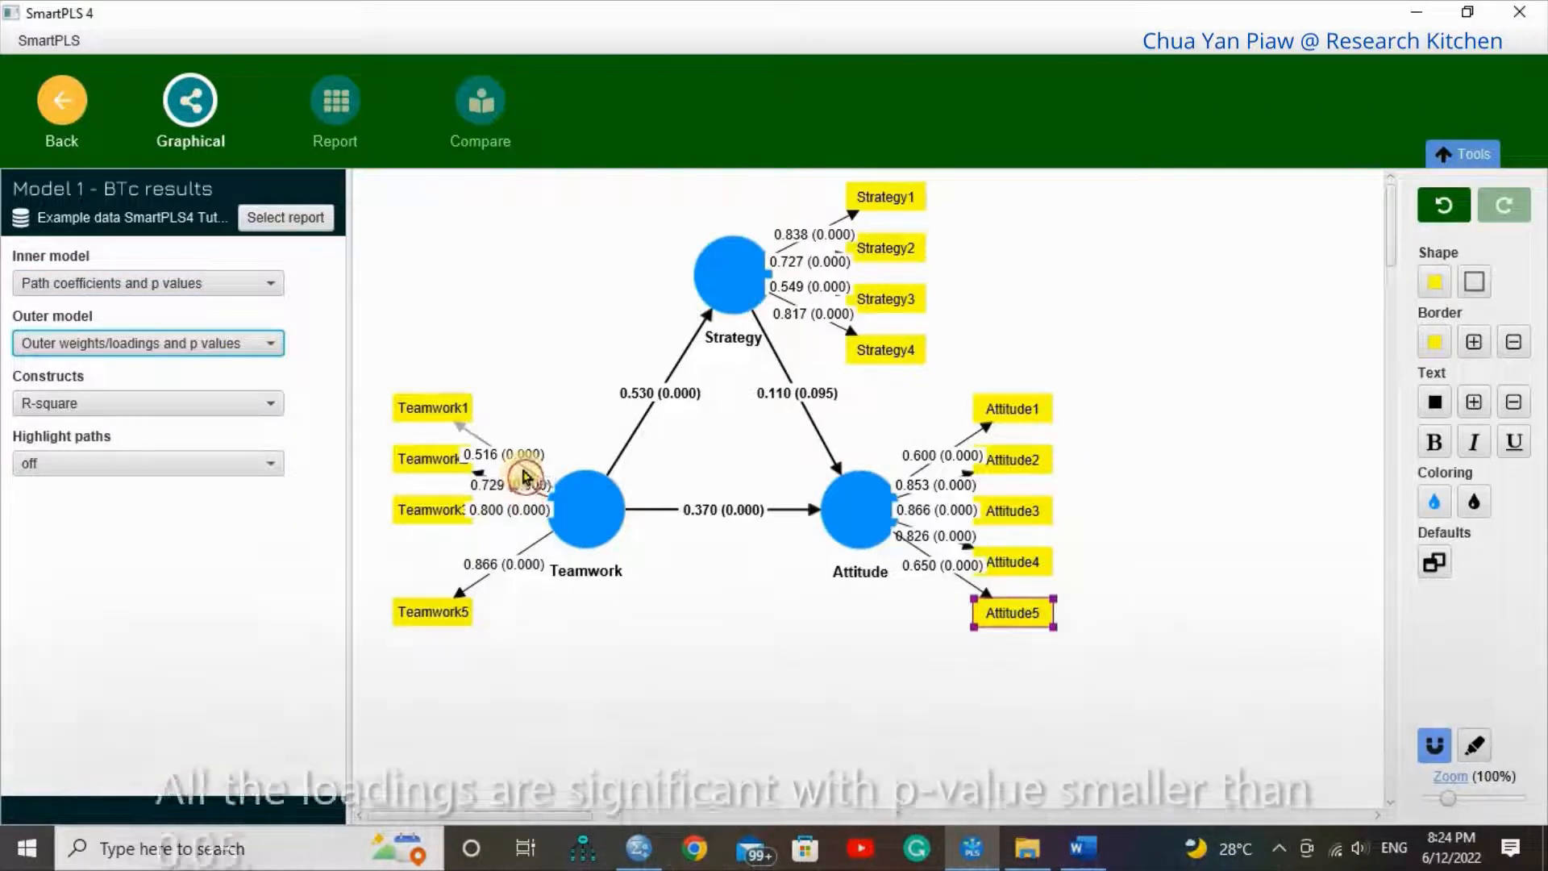